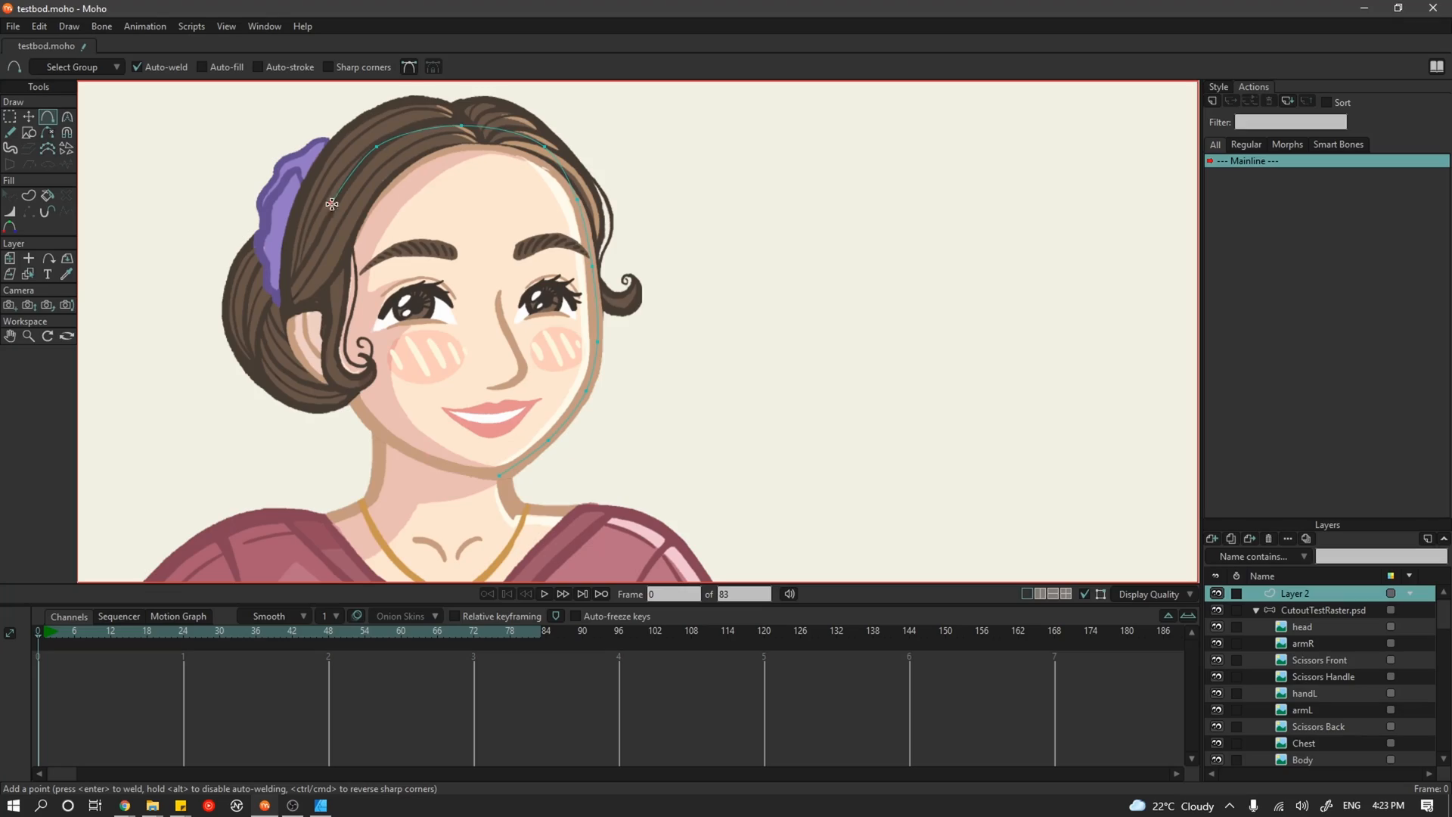
- Add a point to the hair outline and select the ear shape to edit its colours
{"action": "left_click", "coordinate": [10, 116]}
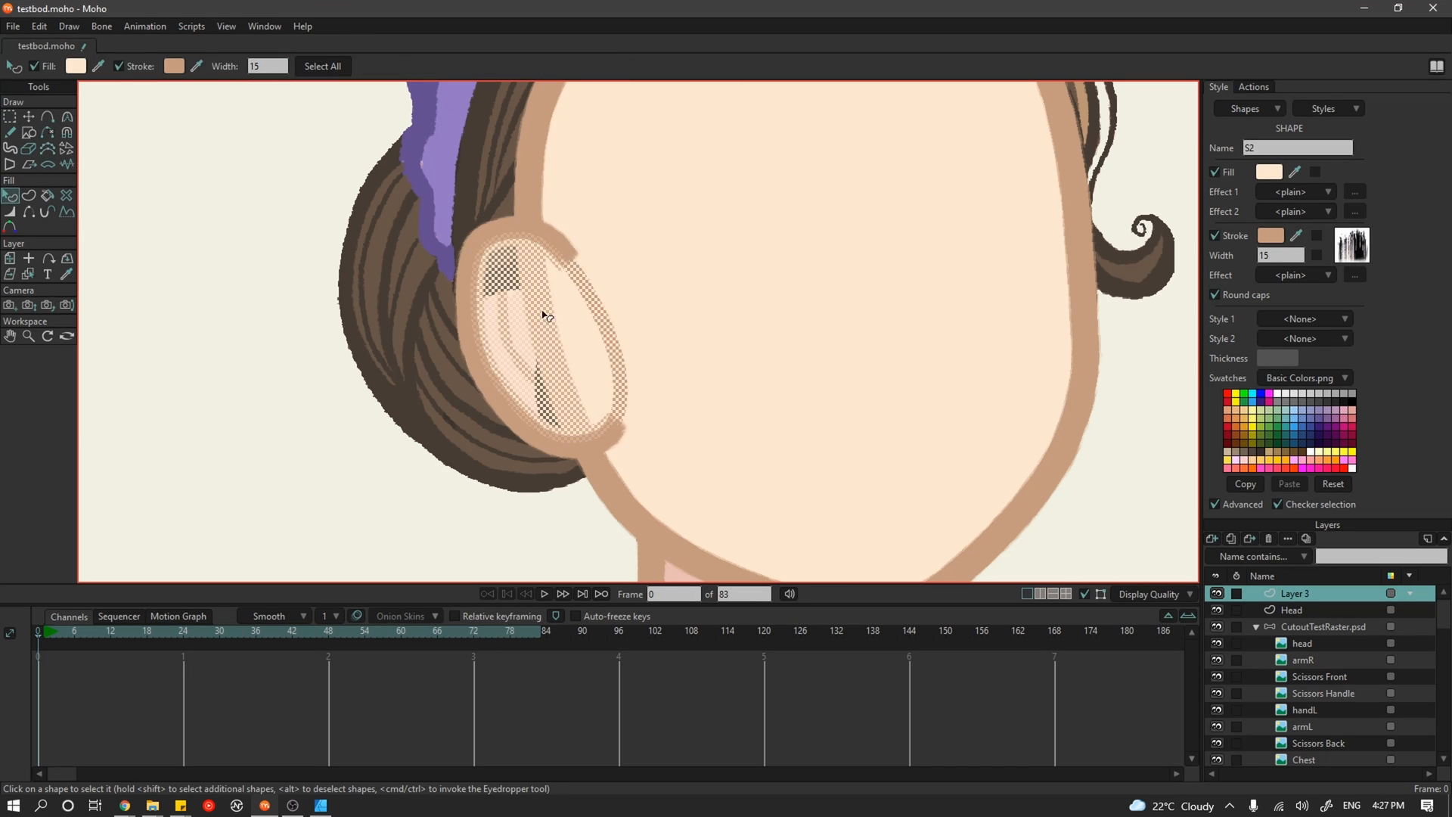
{"action": "left_click", "coordinate": [29, 132]}
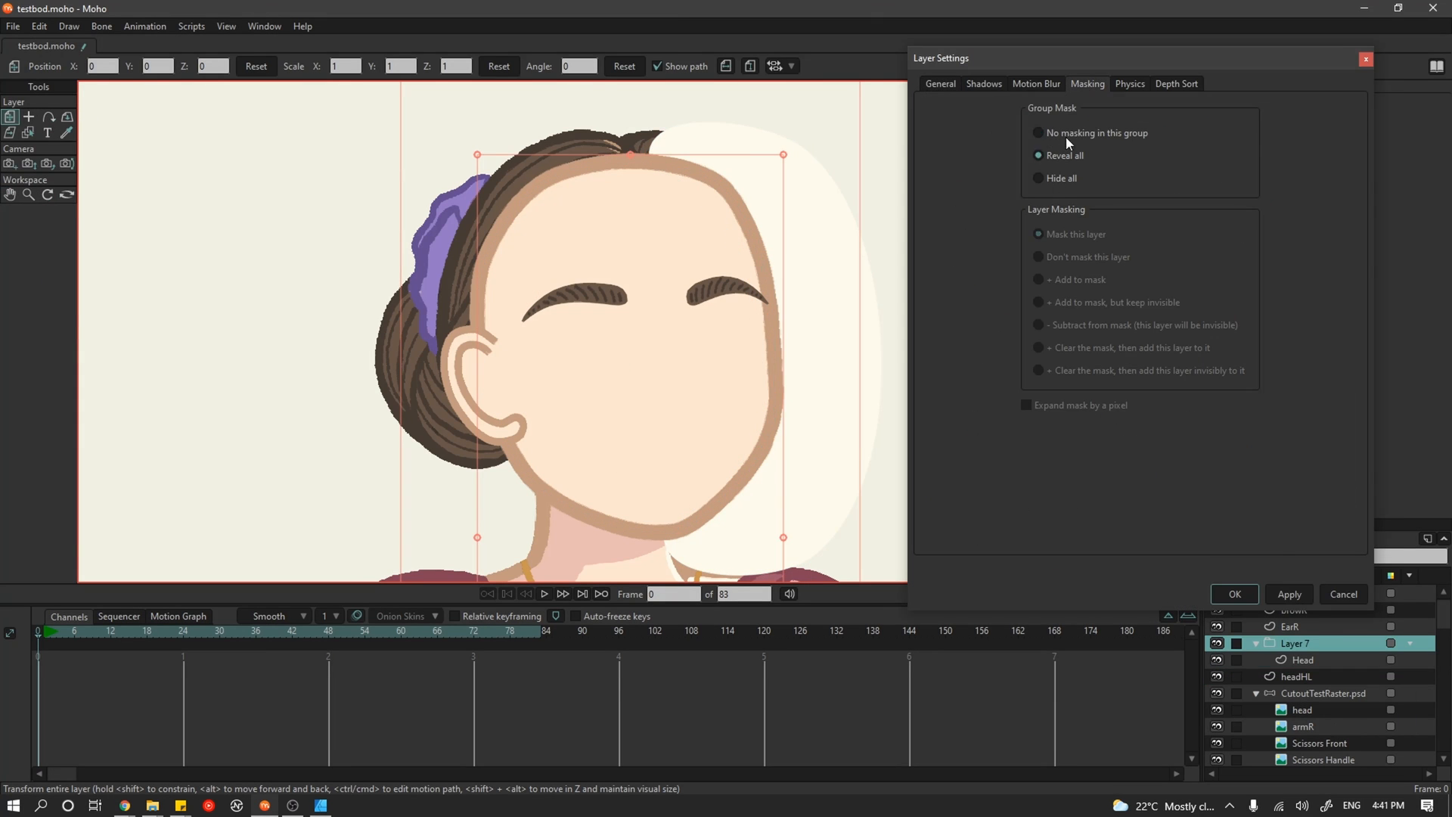
- Set the headHL highlight layer to be clipped by the group mask
{"action": "left_click", "coordinate": [1234, 594]}
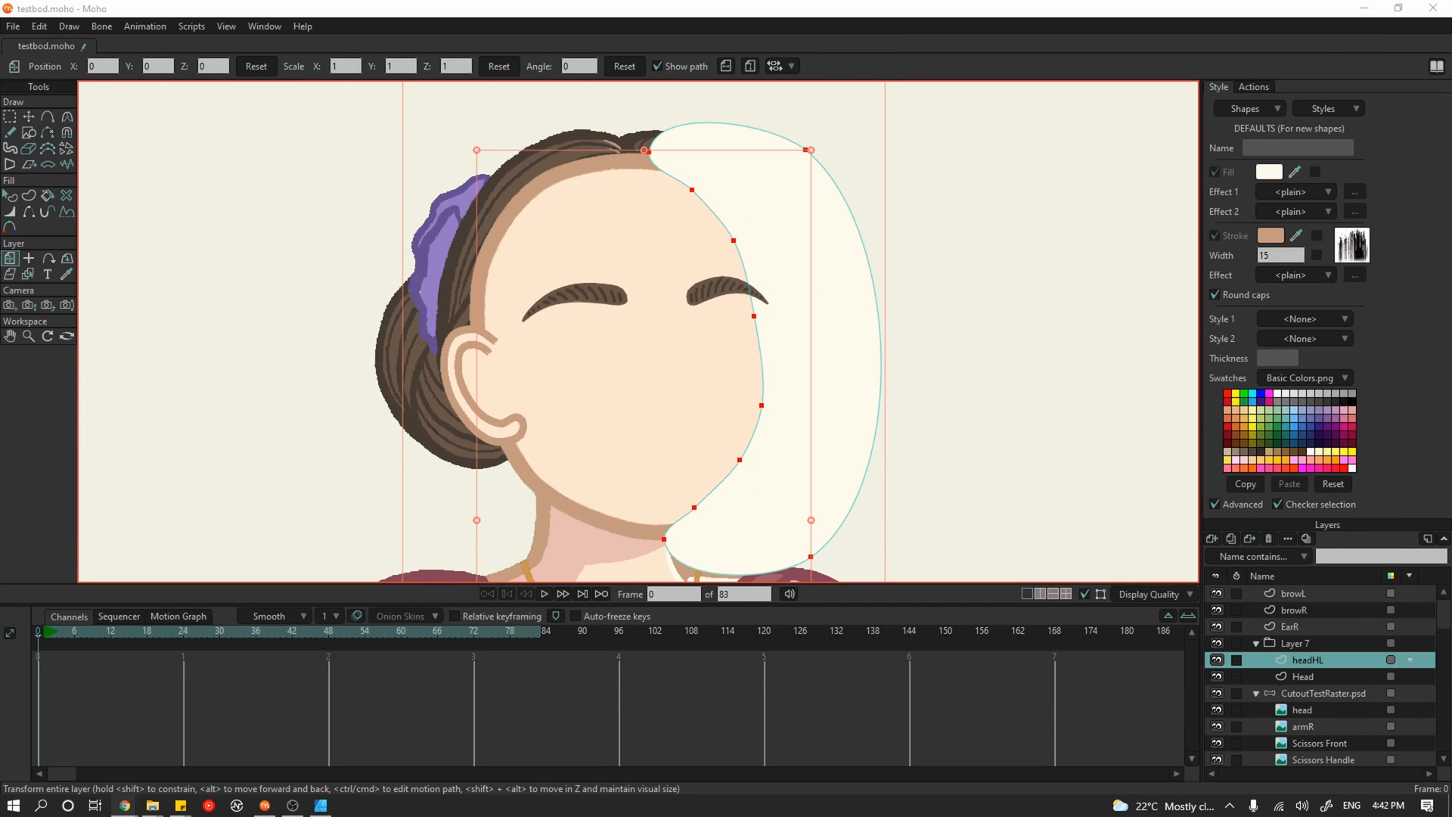
{"action": "double_click", "coordinate": [1291, 643]}
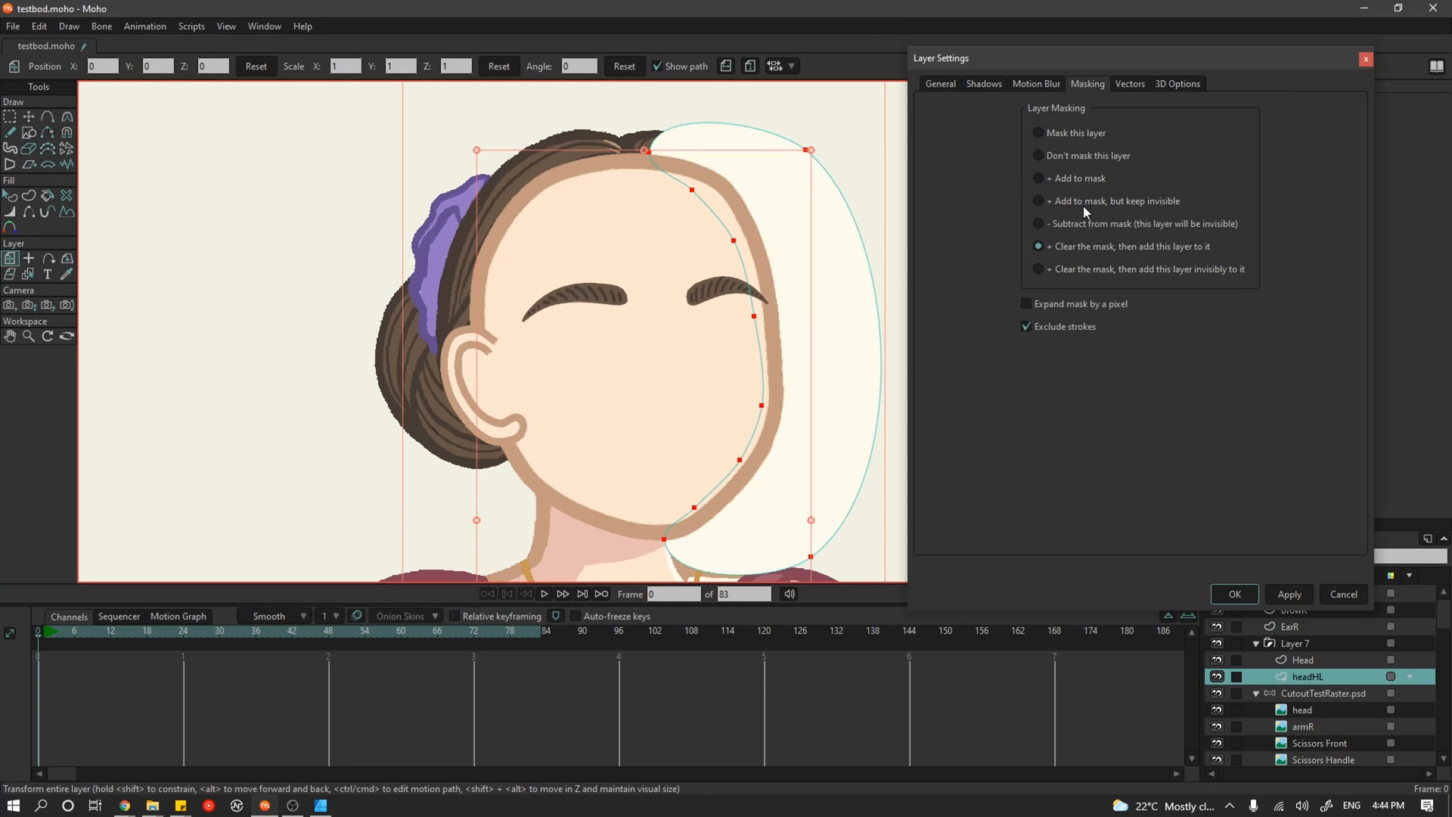
{"action": "left_click", "coordinate": [1037, 132]}
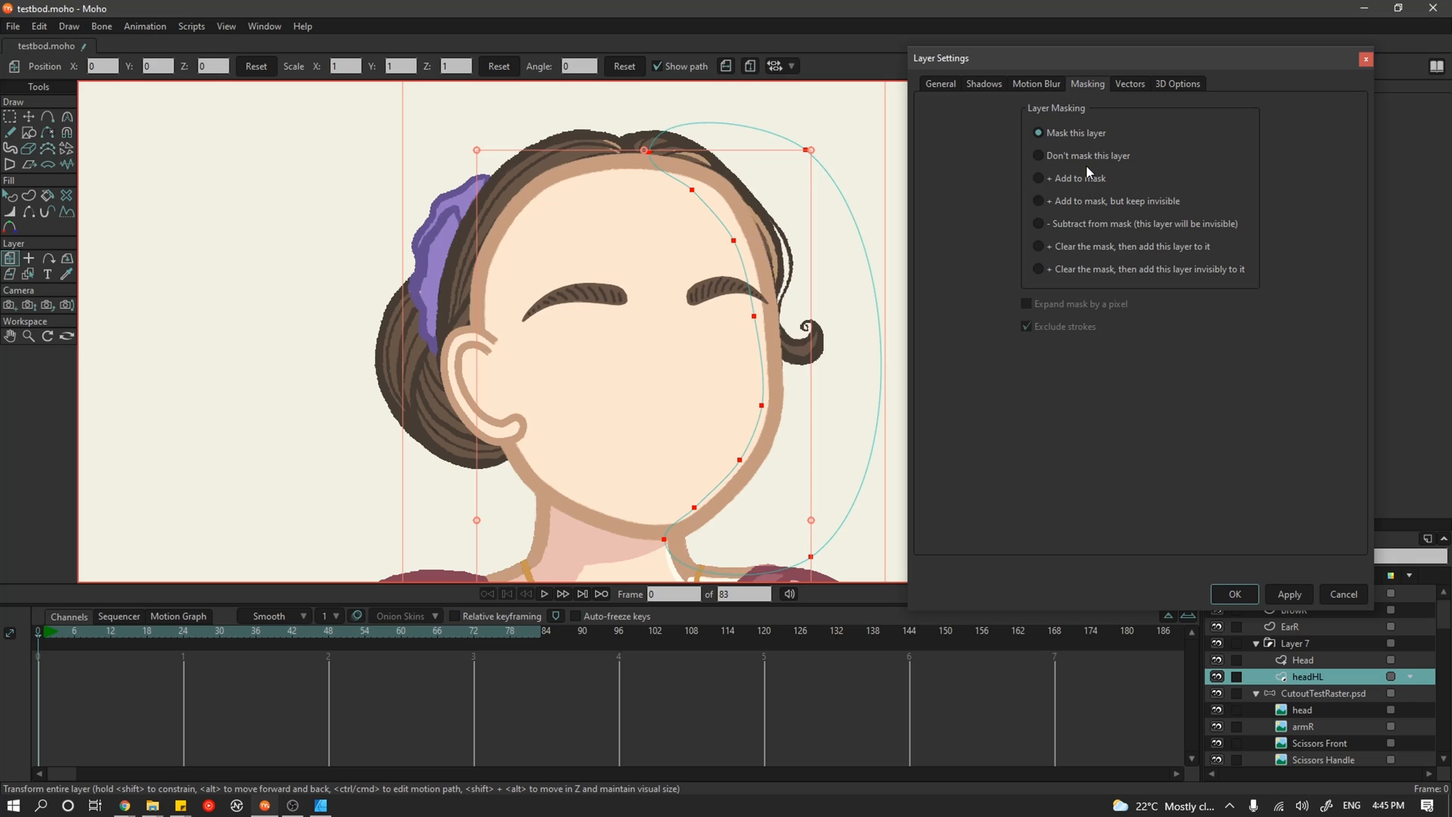
- Make the Head layer an invisible mask, confirm, and add a fresh layer for new curves
{"action": "left_click", "coordinate": [1303, 659]}
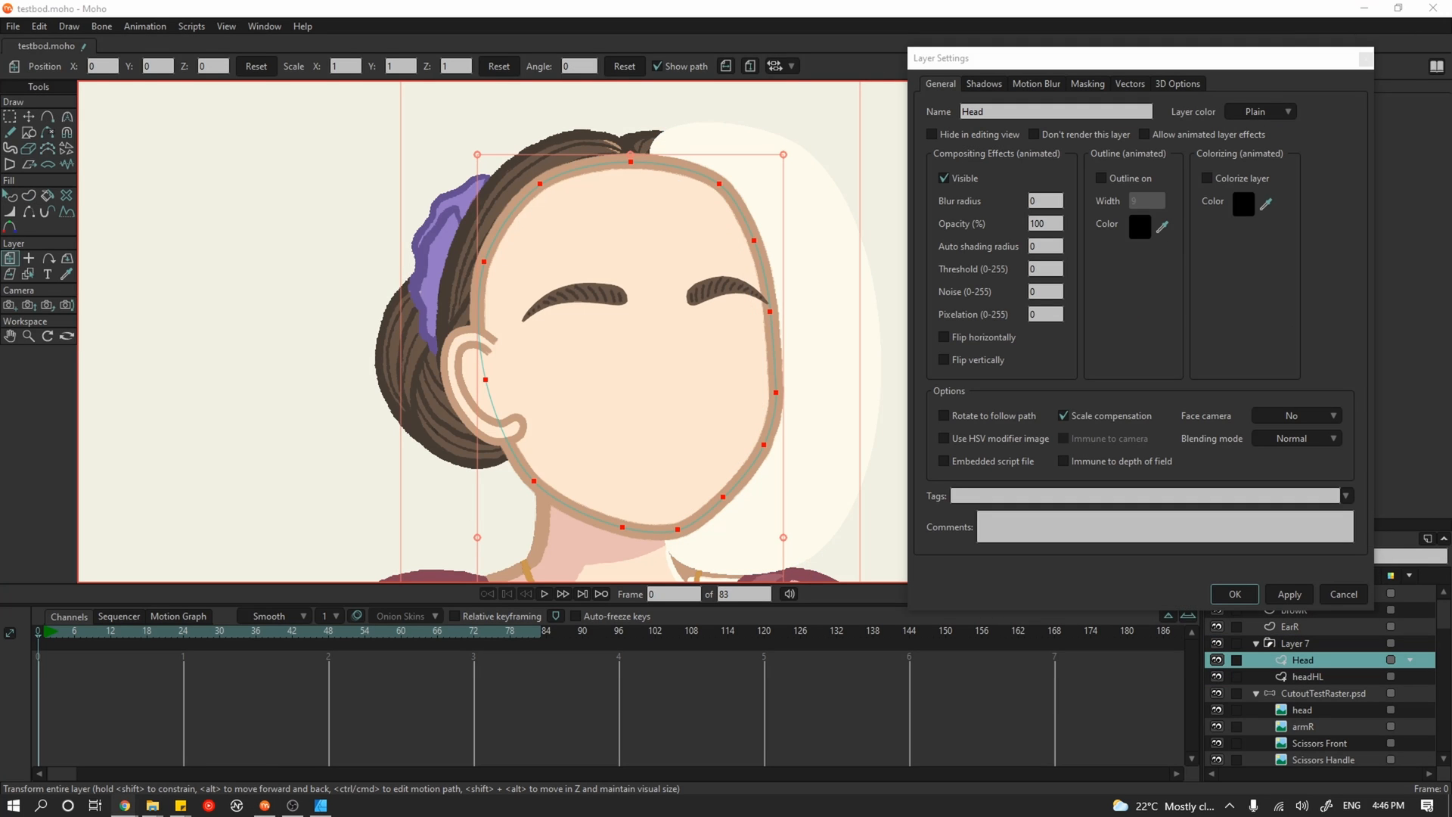
{"action": "left_click", "coordinate": [1086, 83]}
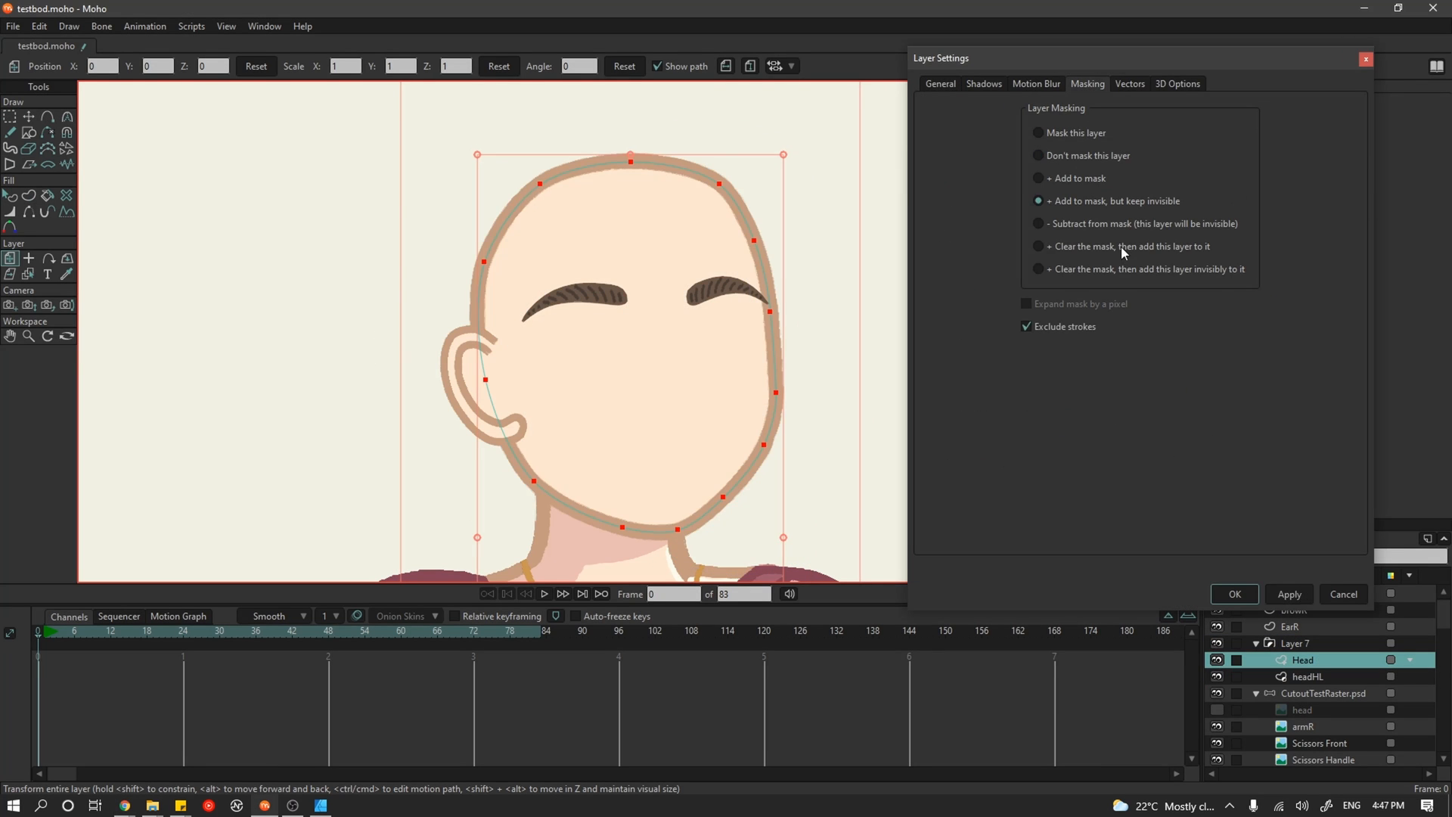
{"action": "left_click", "coordinate": [1309, 676]}
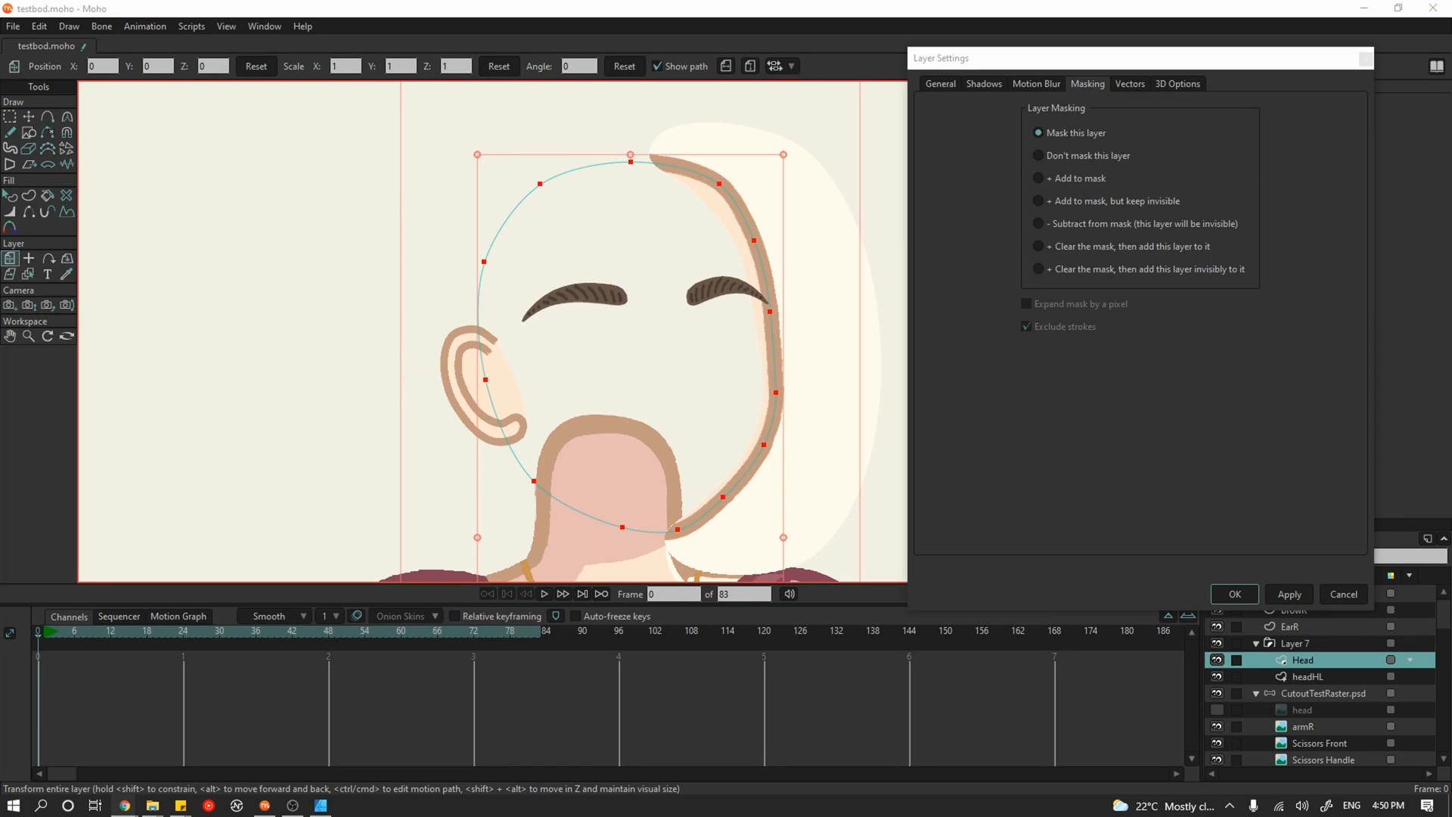
{"action": "left_click", "coordinate": [1296, 643]}
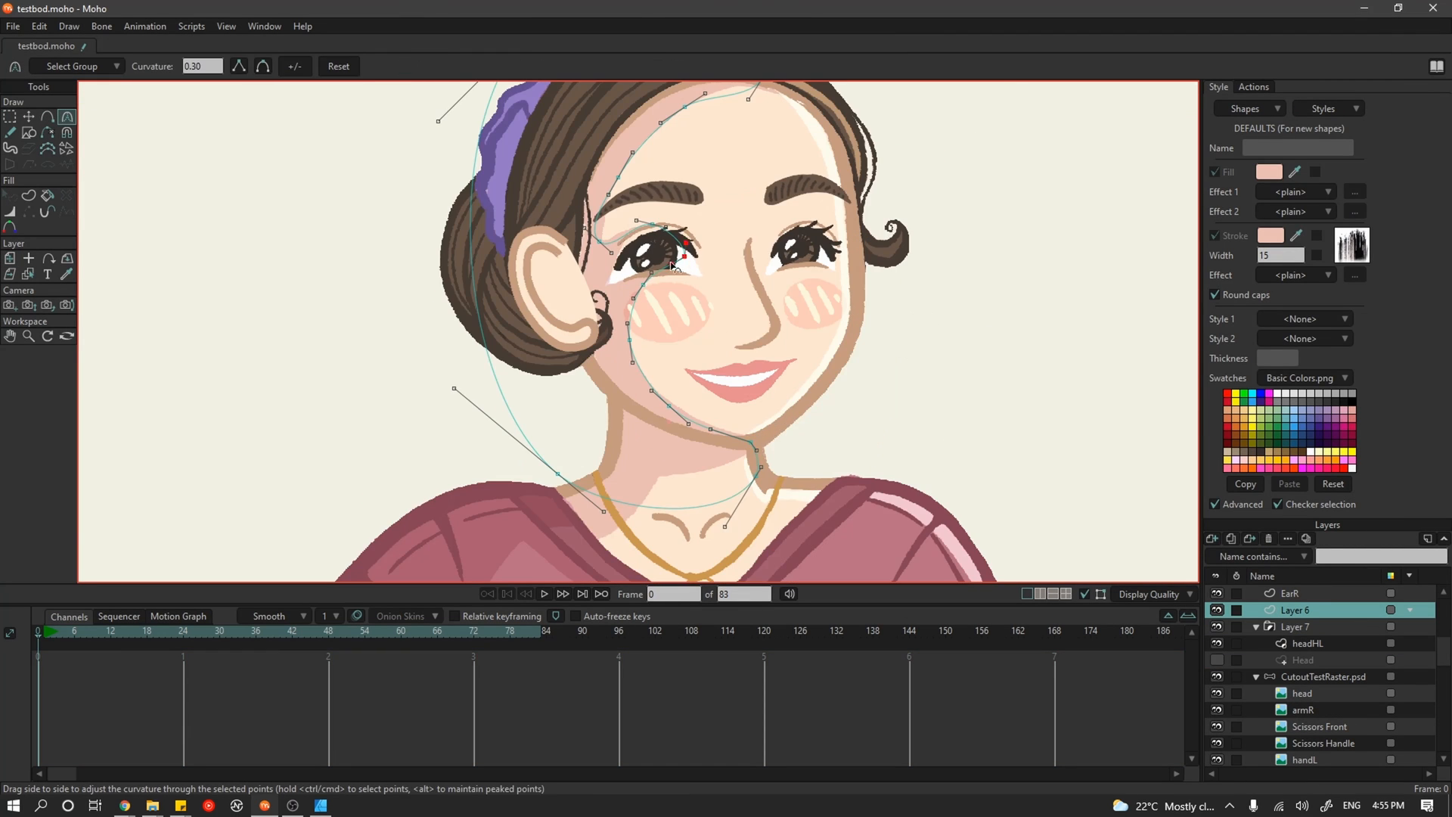
- Draw the swirled bun strands on the bun layer and fill the striped strands on the hair layer
{"action": "left_click", "coordinate": [1313, 627]}
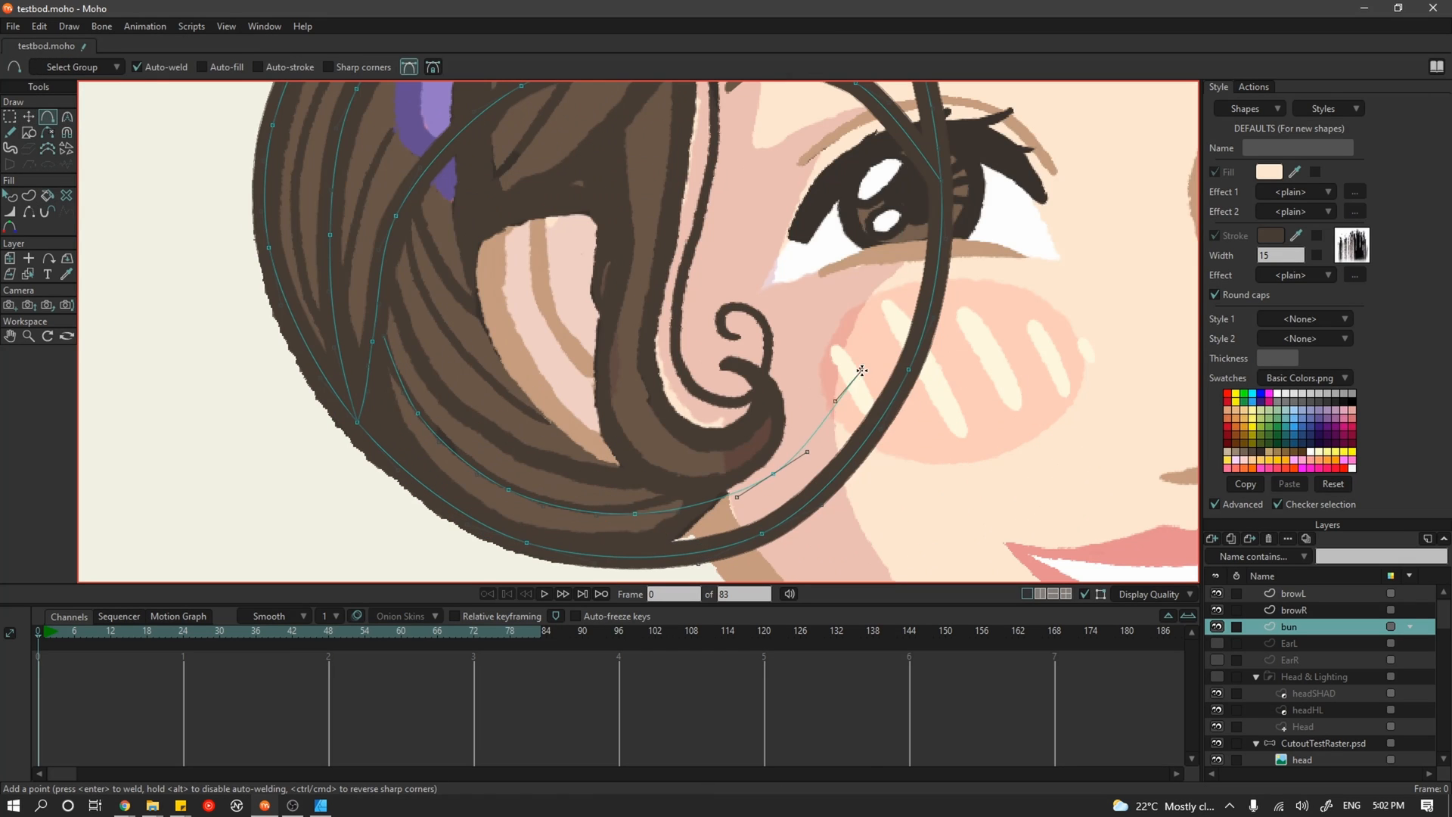
{"action": "left_click", "coordinate": [29, 117]}
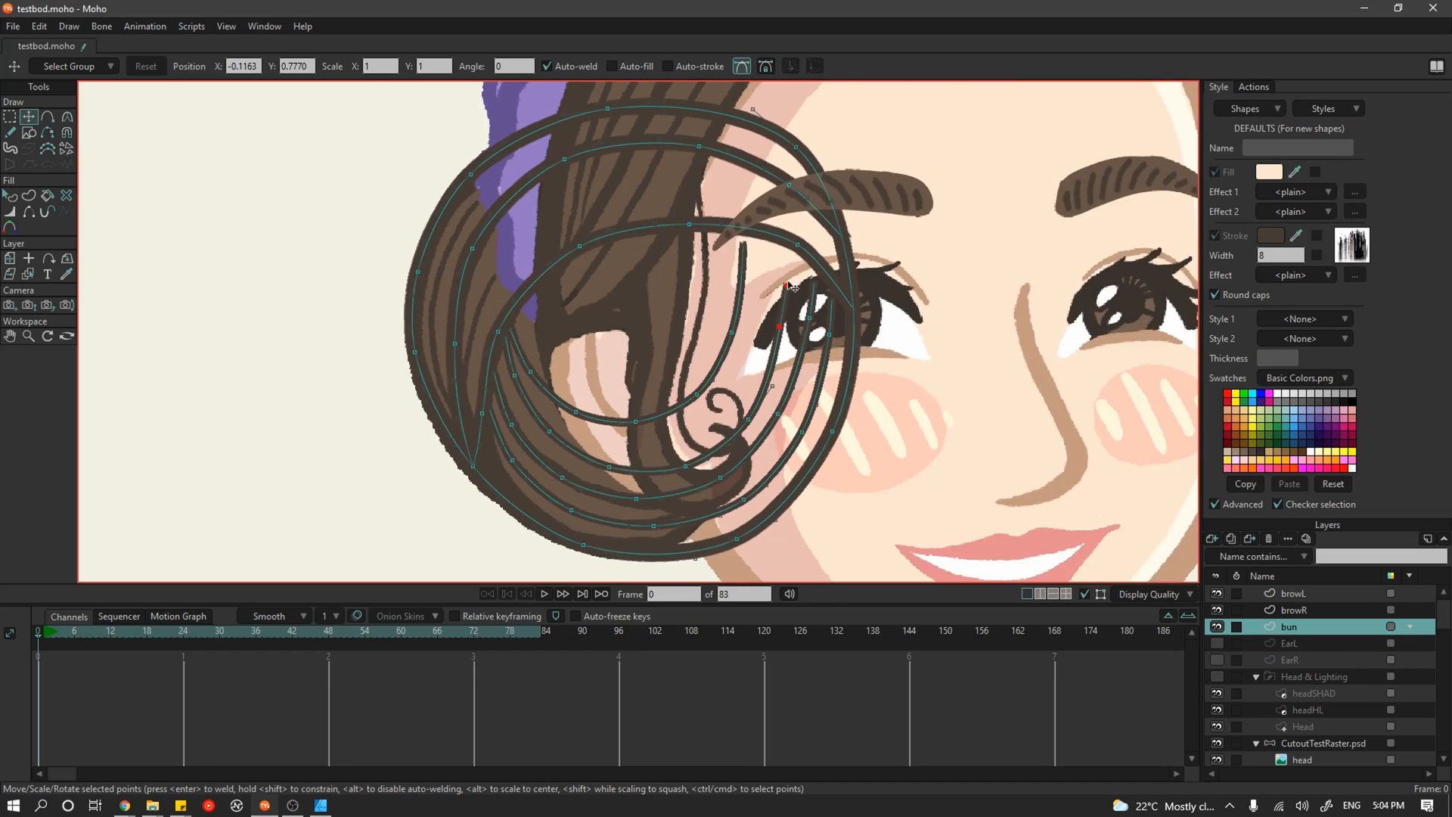
{"action": "left_click", "coordinate": [29, 195]}
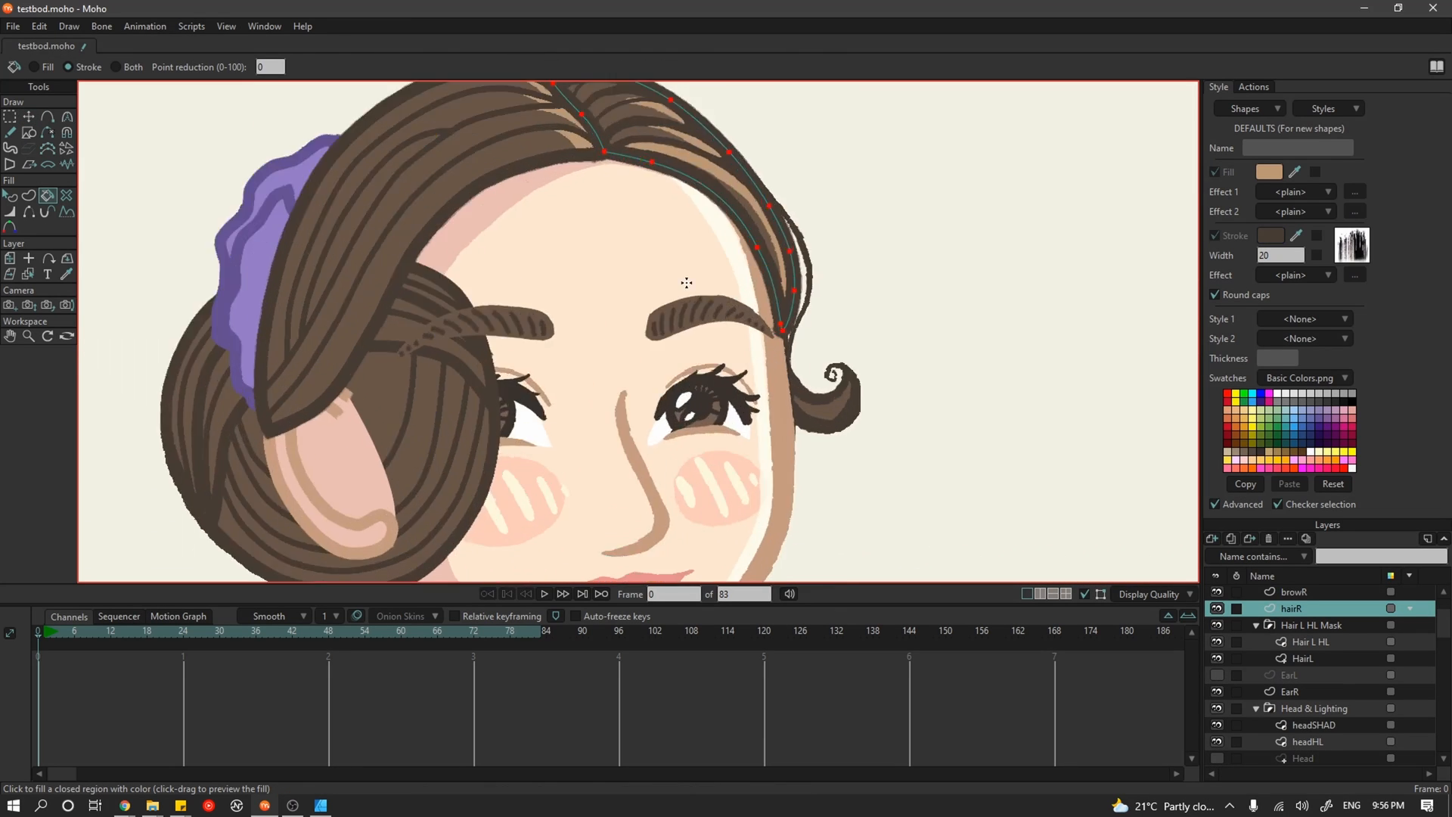
- Fill the tan parting strands and duplicate the hairR layer for the light streaks
{"action": "left_click", "coordinate": [1314, 743]}
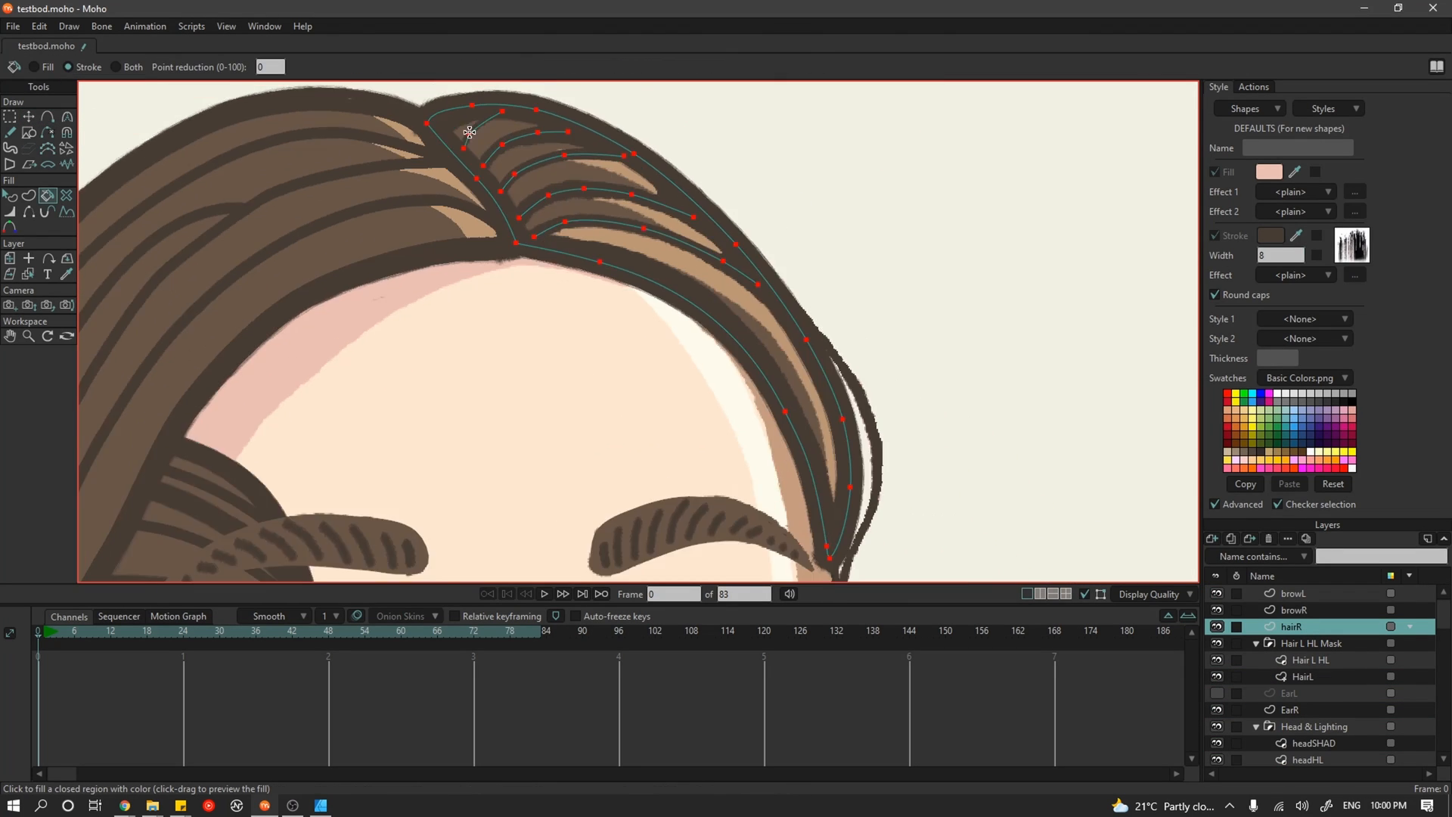
{"action": "right_click", "coordinate": [1290, 626]}
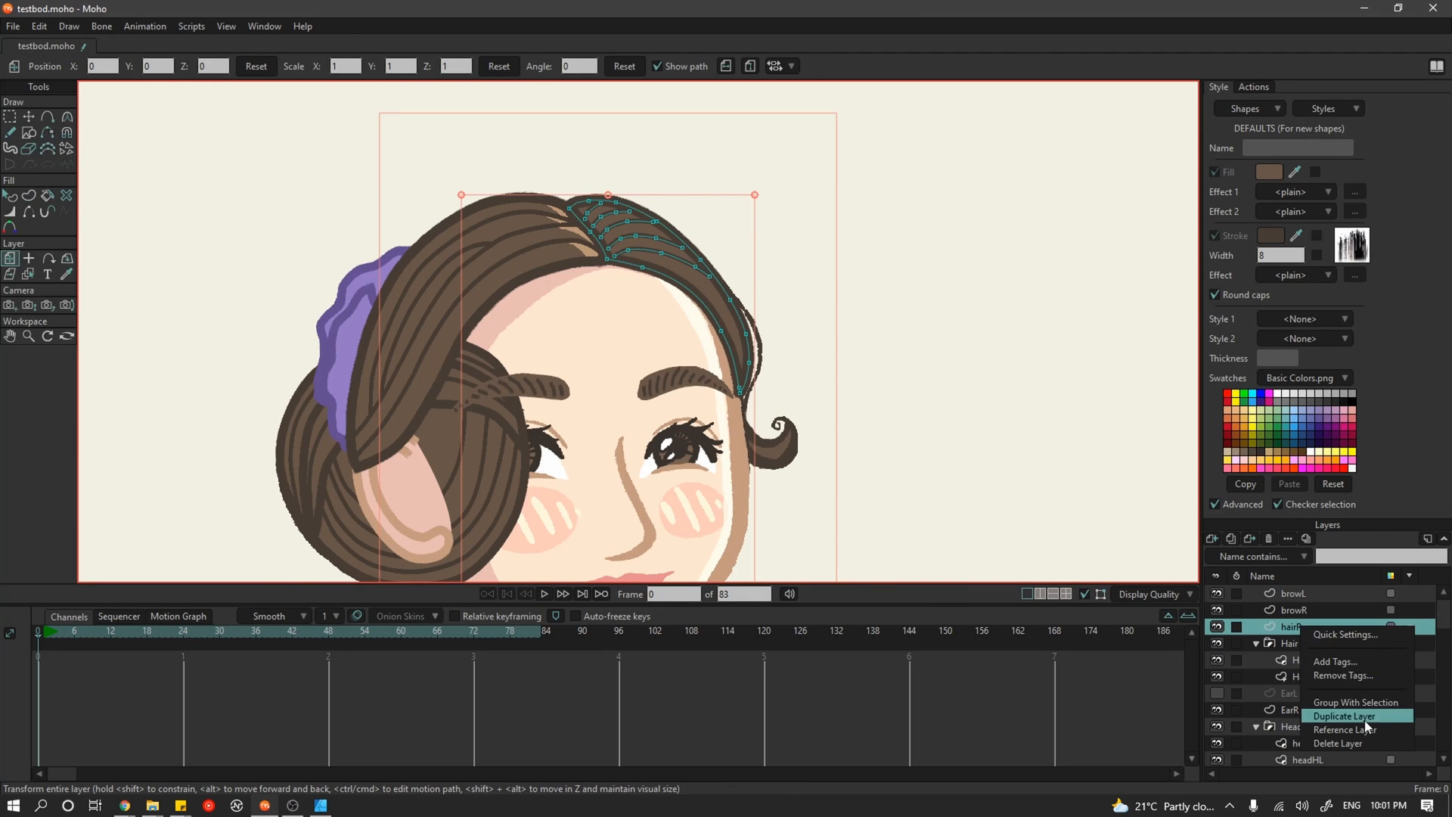
{"action": "left_click", "coordinate": [1341, 715]}
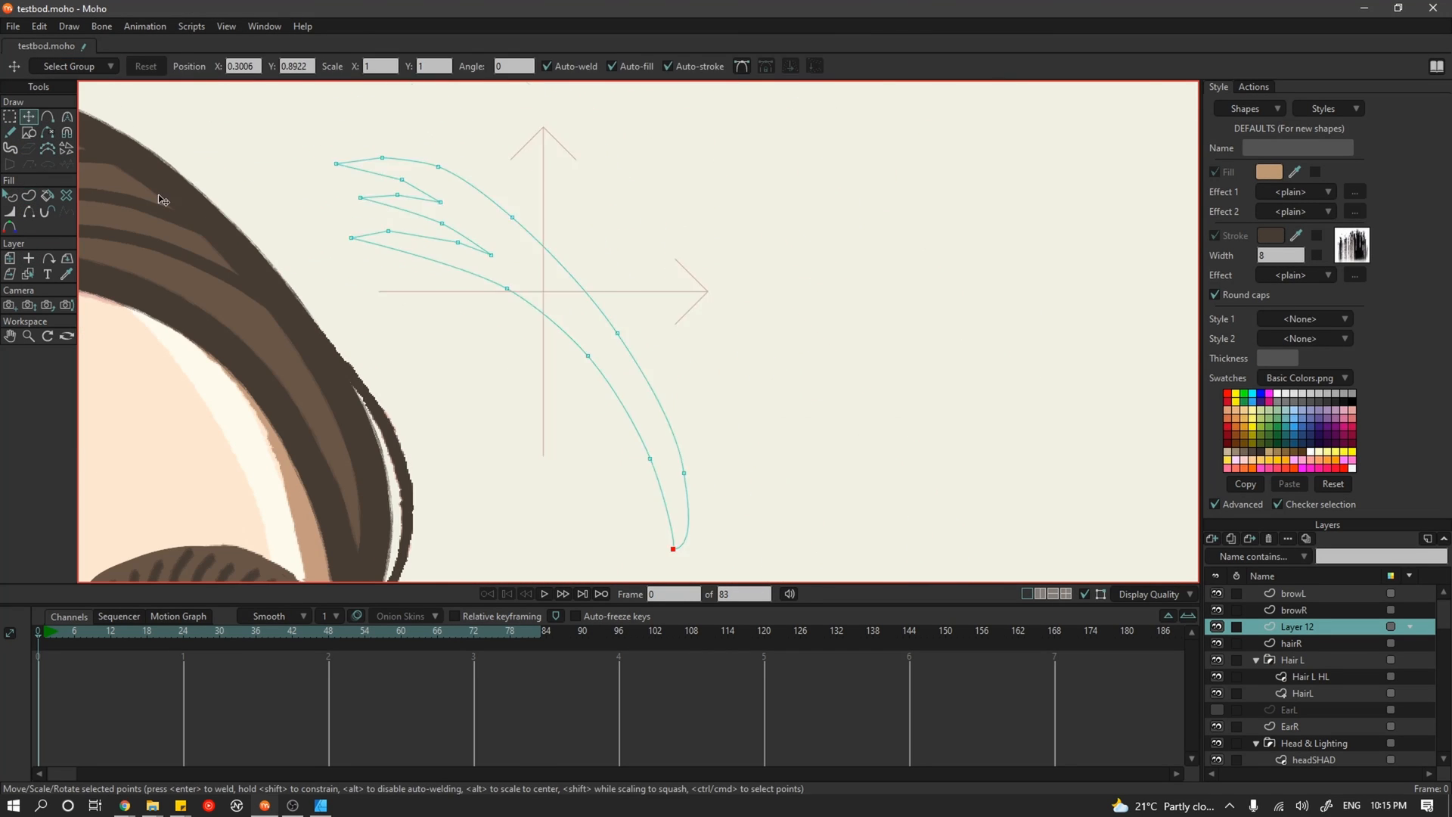
- Shape the tan streaks with Curvature, group Hair R HL into its own group and zoom out
{"action": "left_click", "coordinate": [66, 116]}
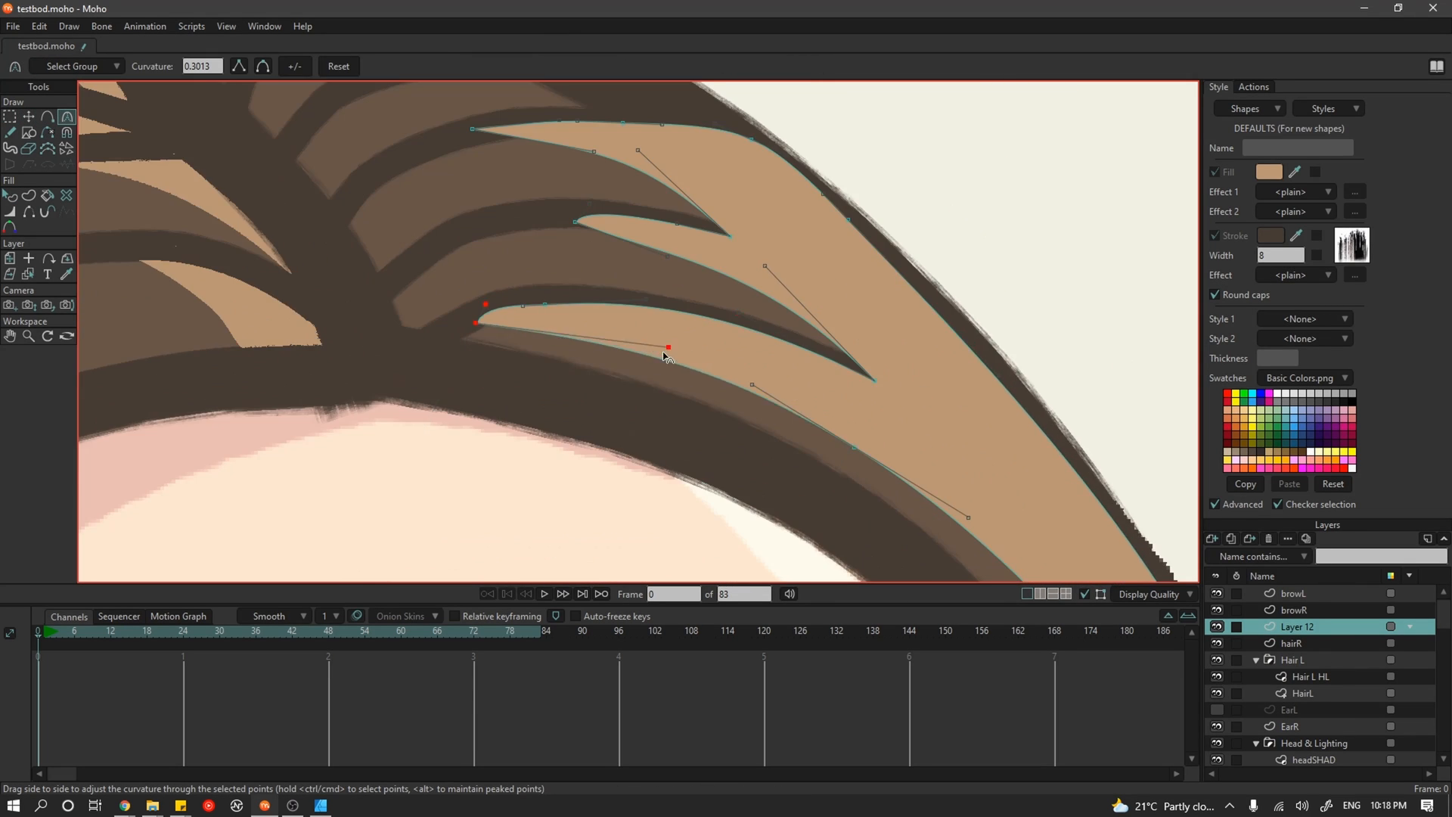
{"action": "double_click", "coordinate": [1296, 627]}
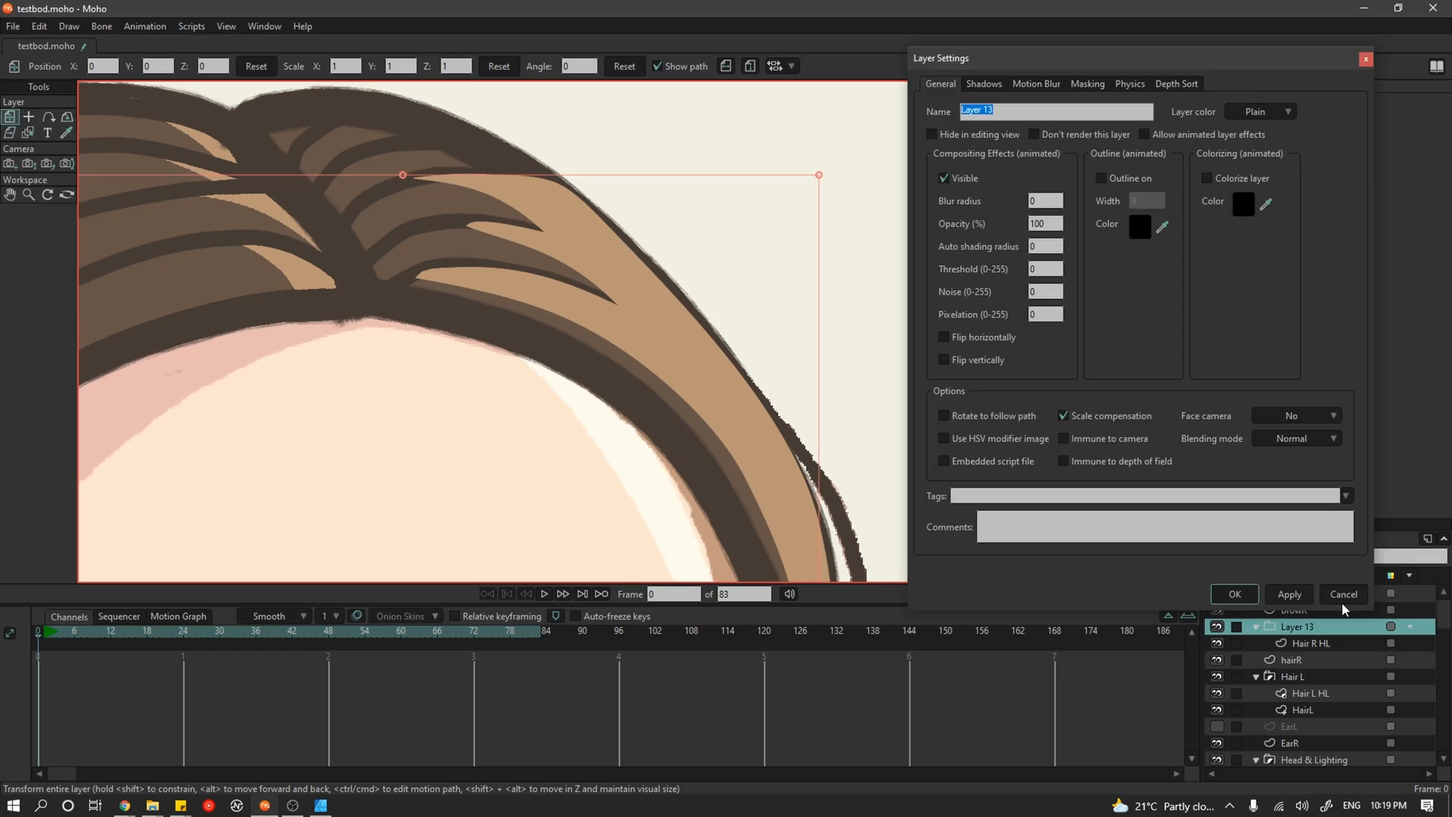
{"action": "left_click", "coordinate": [1233, 594]}
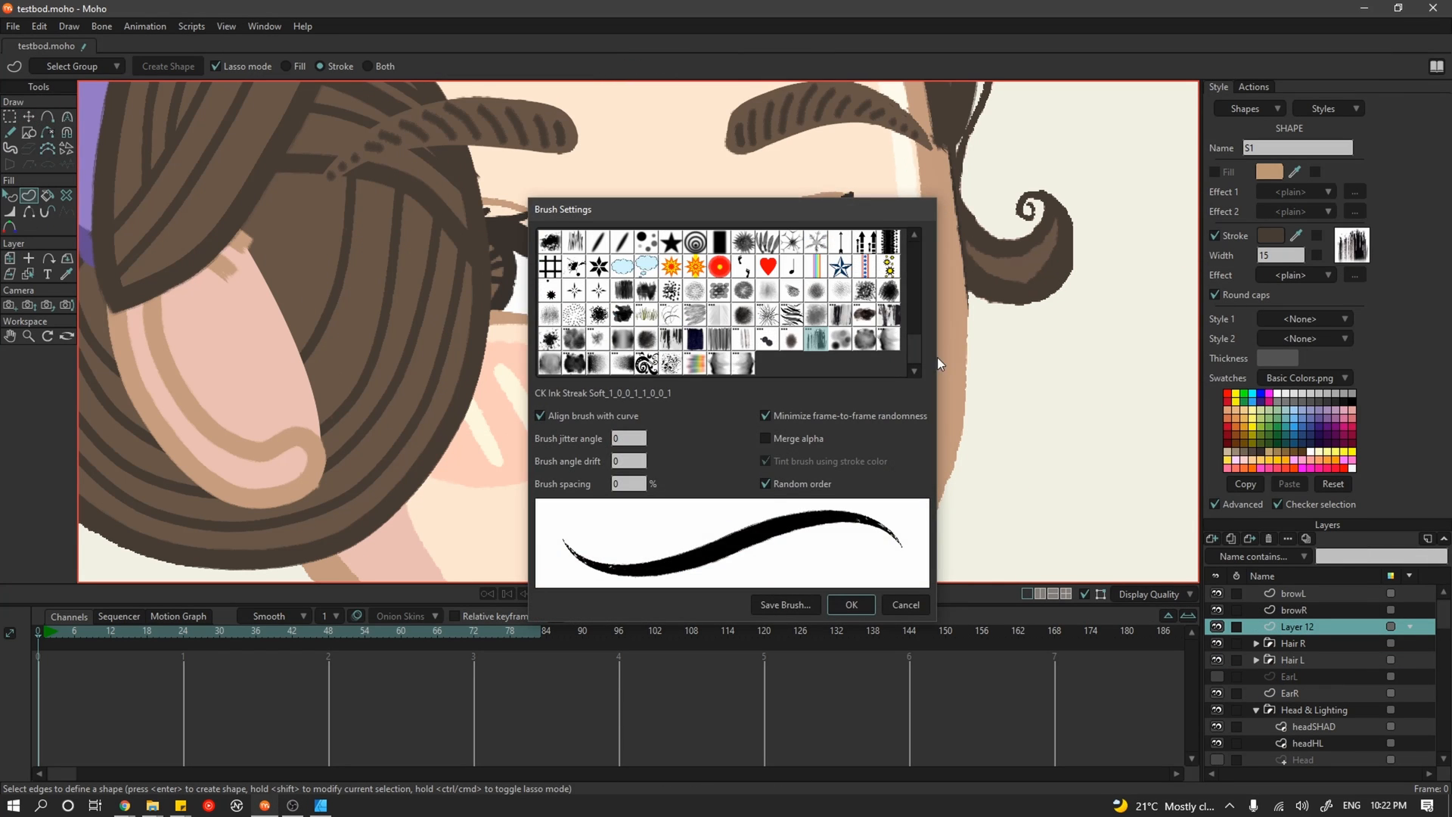
{"action": "left_click", "coordinate": [848, 605]}
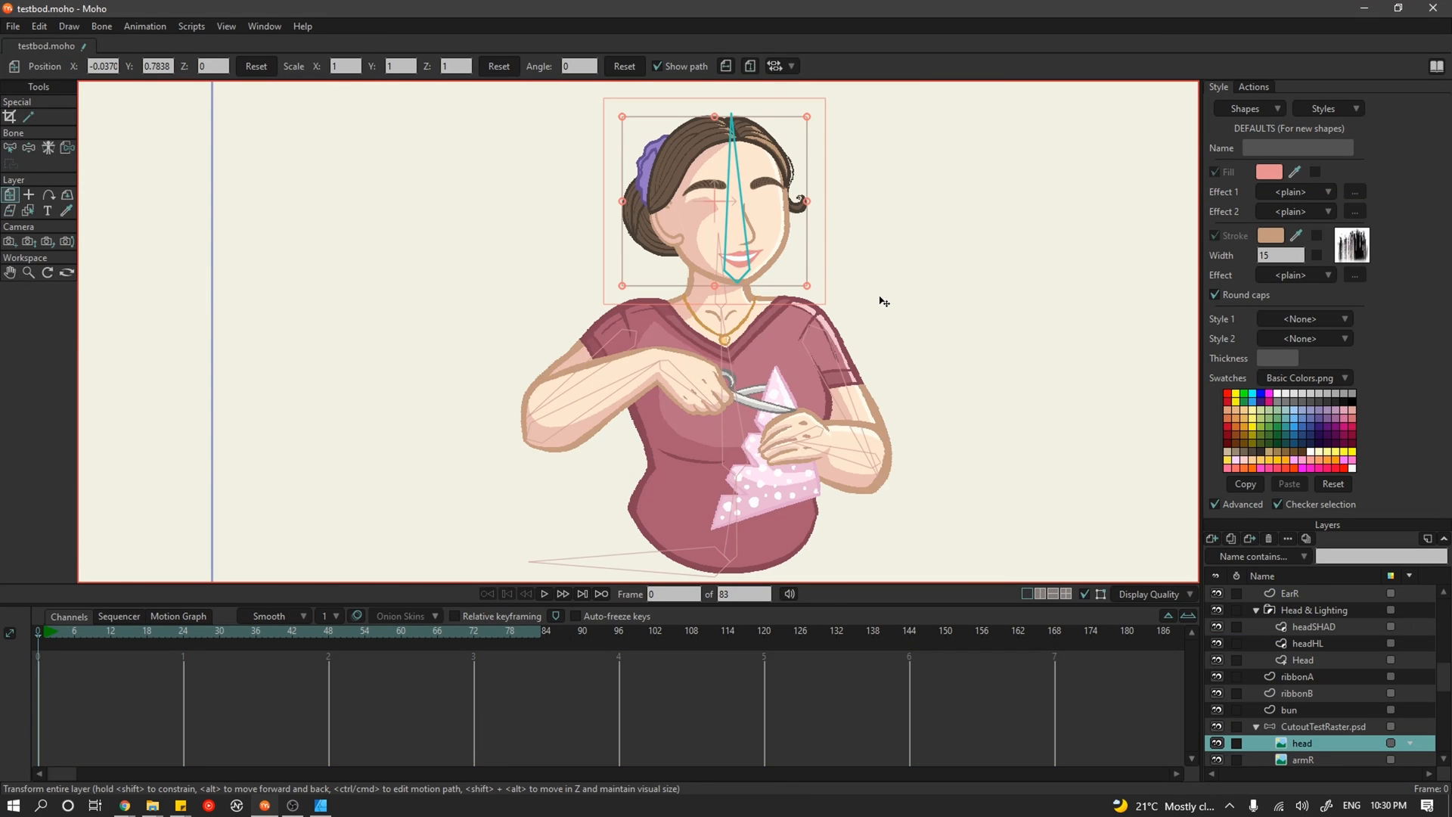
- Set the face shape's fill colour to hex C65A4C in the Color Picker and confirm
{"action": "left_click", "coordinate": [1313, 609]}
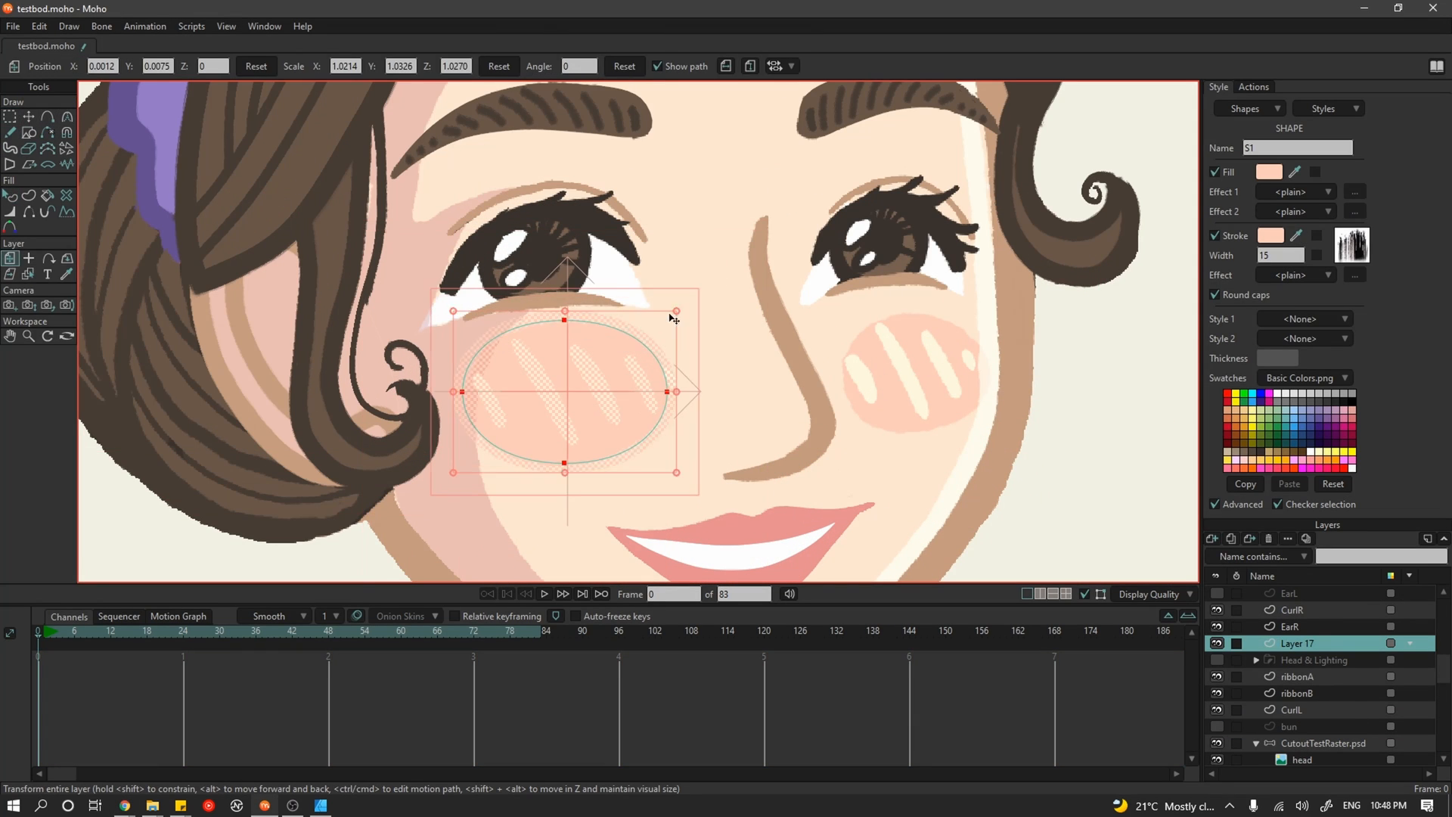
{"action": "double_click", "coordinate": [1296, 643]}
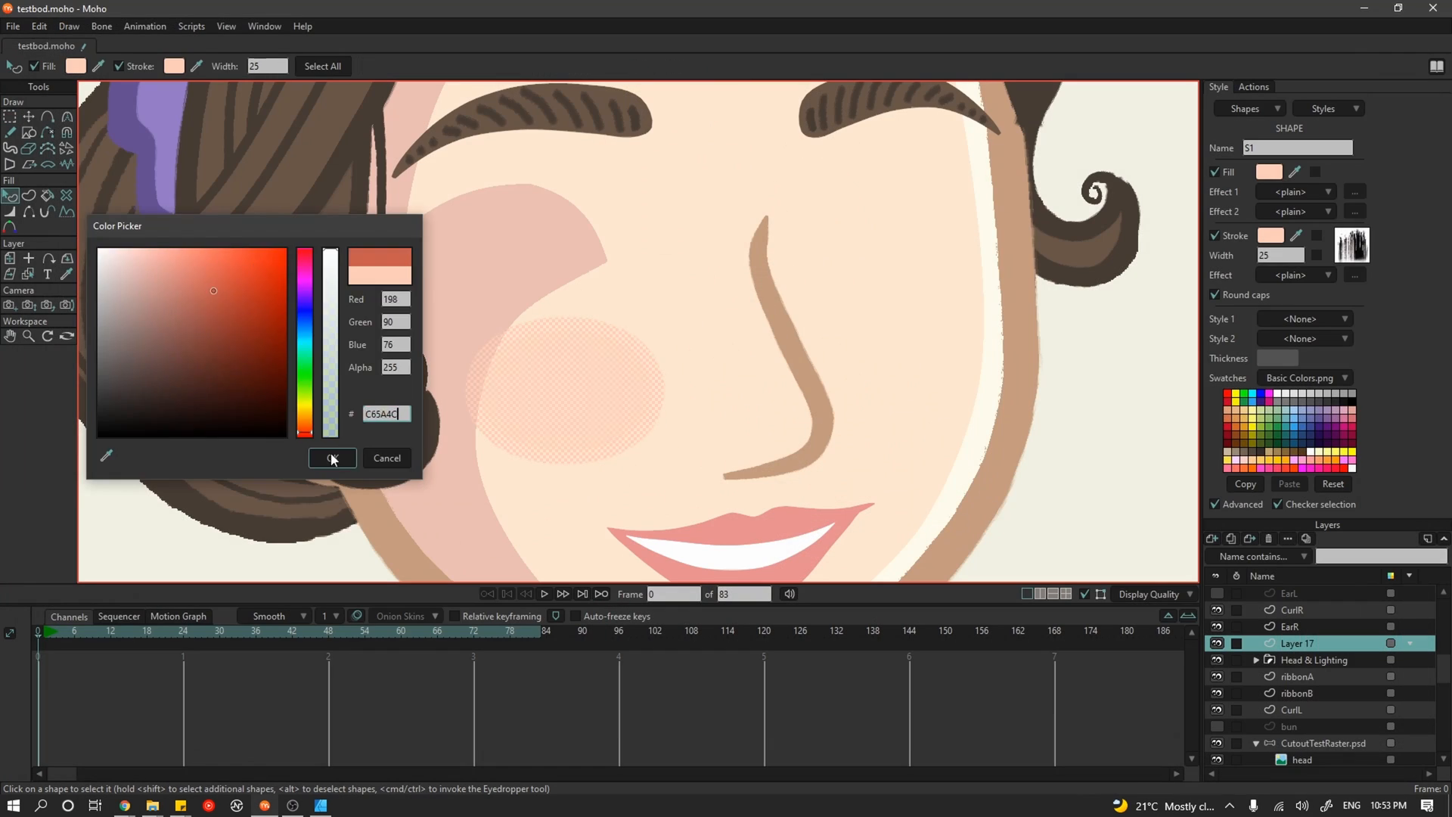
{"action": "left_click", "coordinate": [330, 458]}
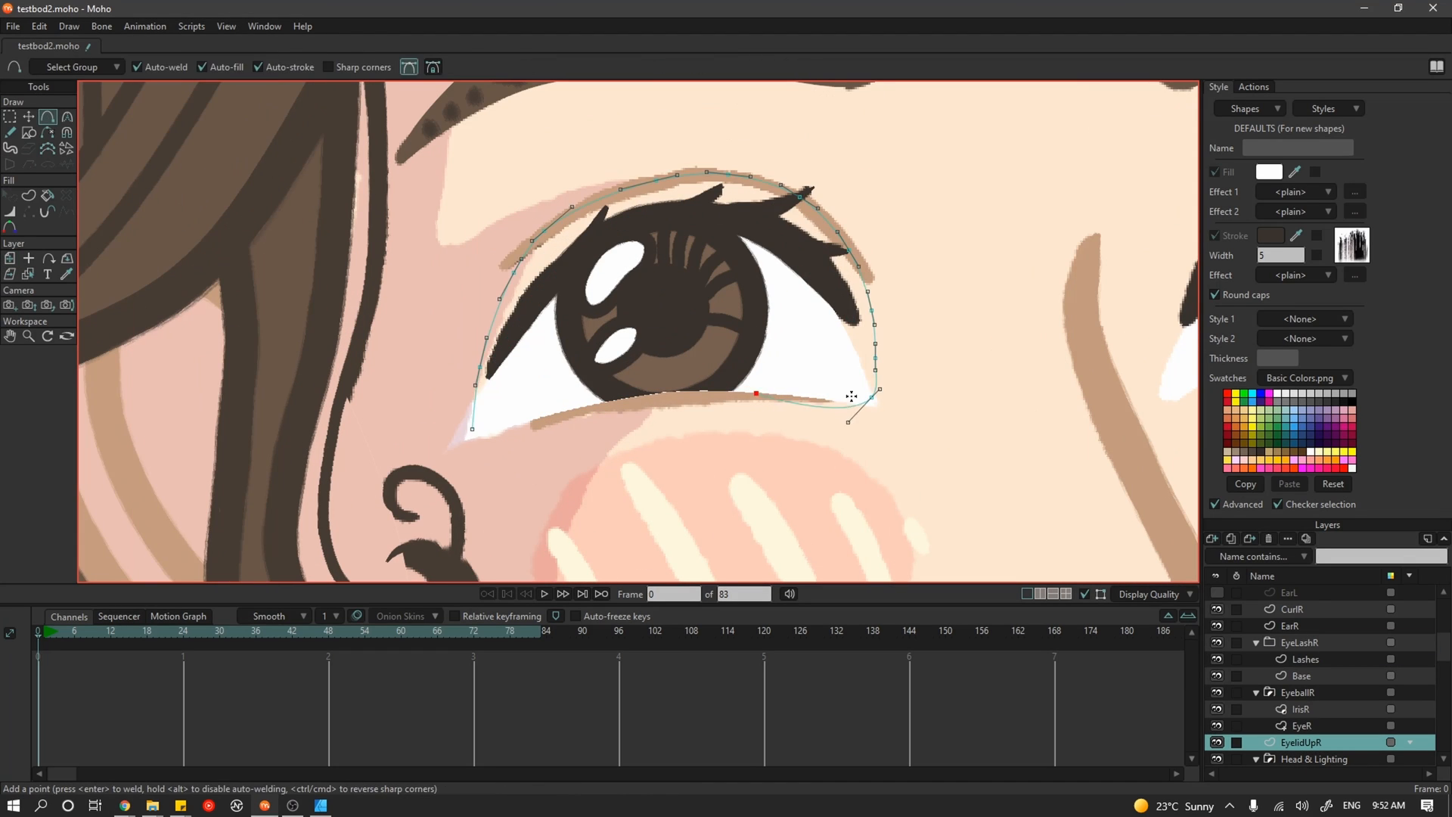
- Add a point tracing the upper eyelid curve on the EyelidUpR layer
{"action": "left_click", "coordinate": [1300, 692]}
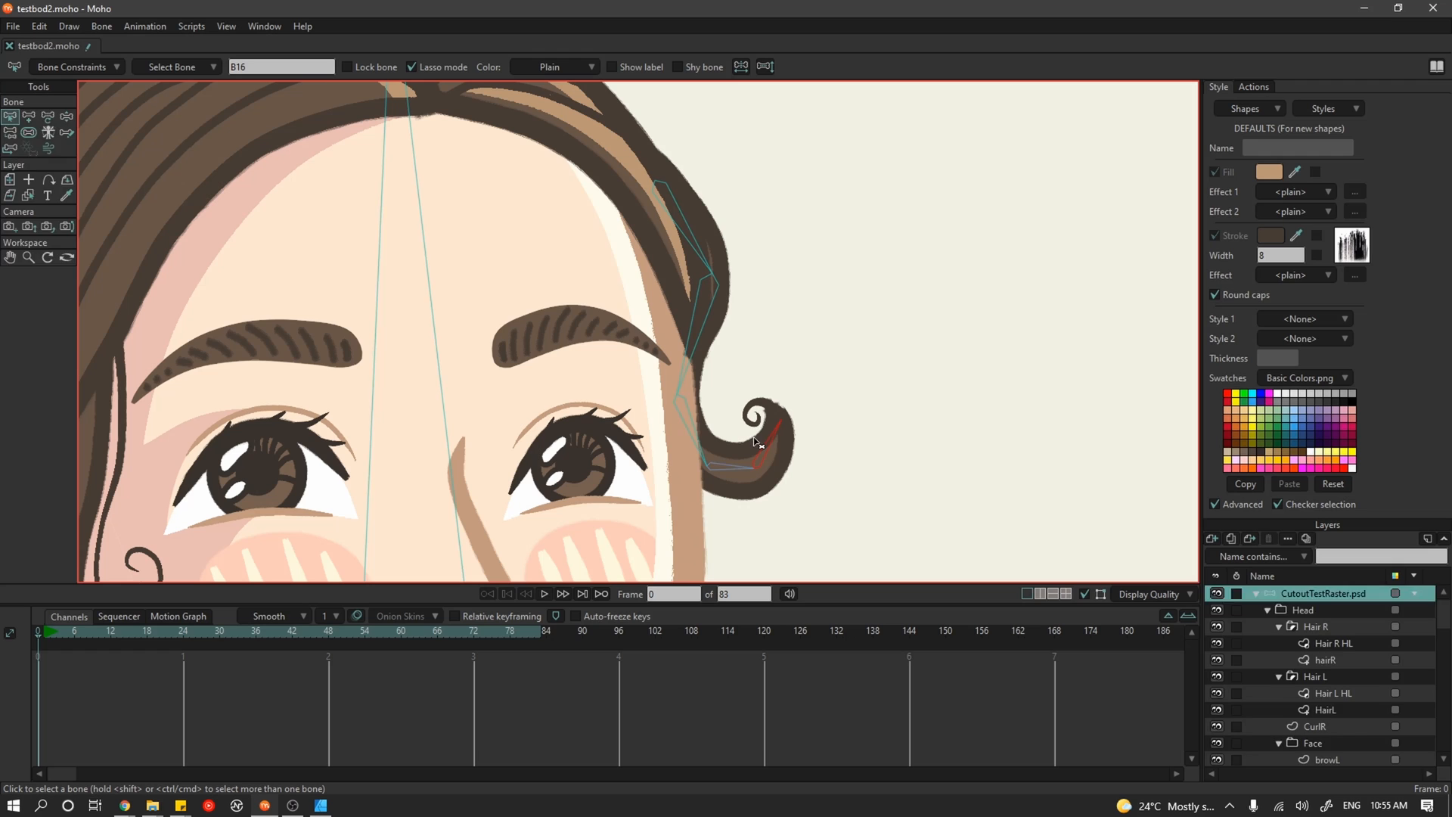
- Add a bone chain in the left hair curl and select the CurlR layer to bind to it
{"action": "left_click", "coordinate": [1312, 692]}
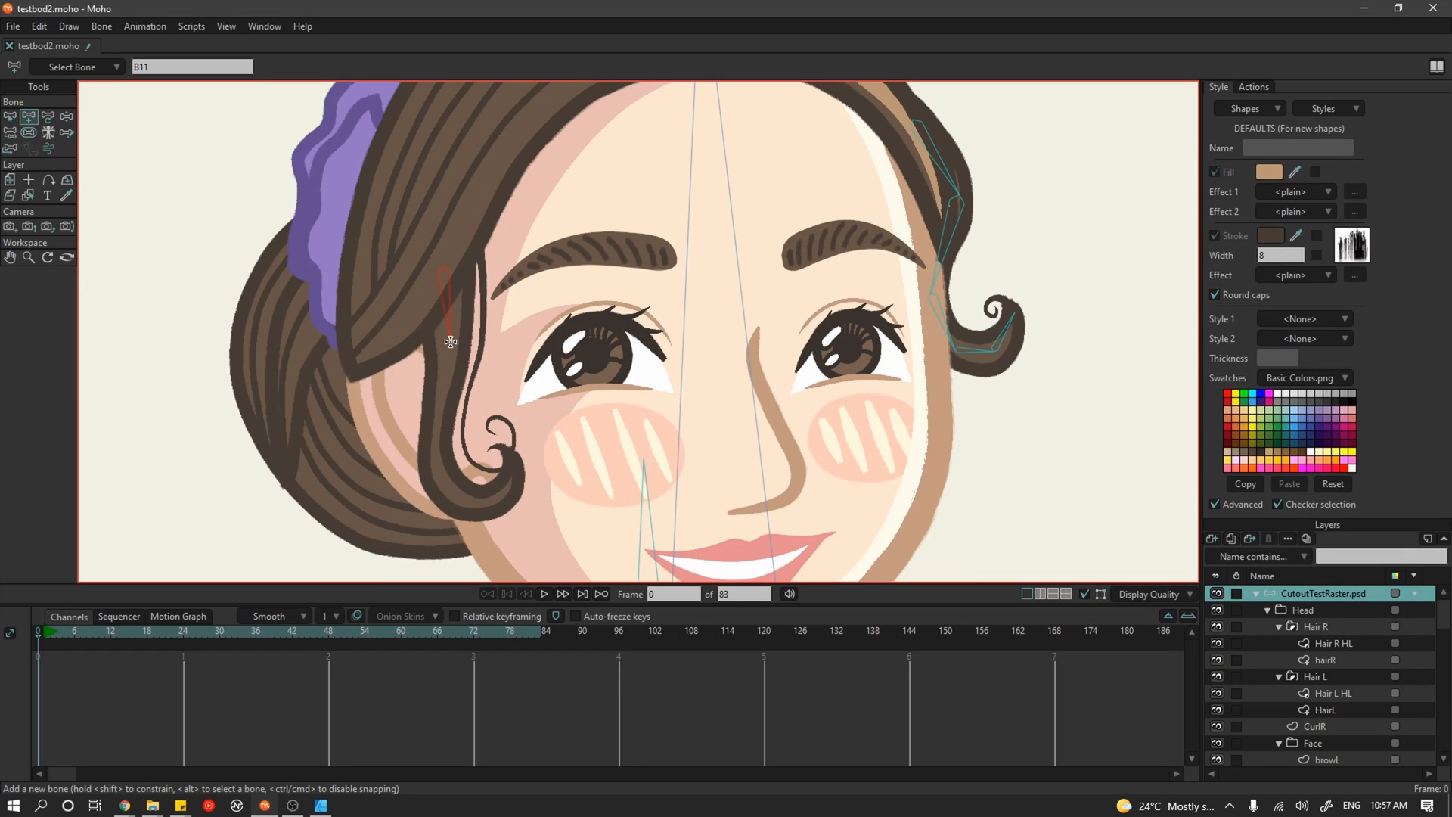
{"action": "left_click", "coordinate": [1316, 726]}
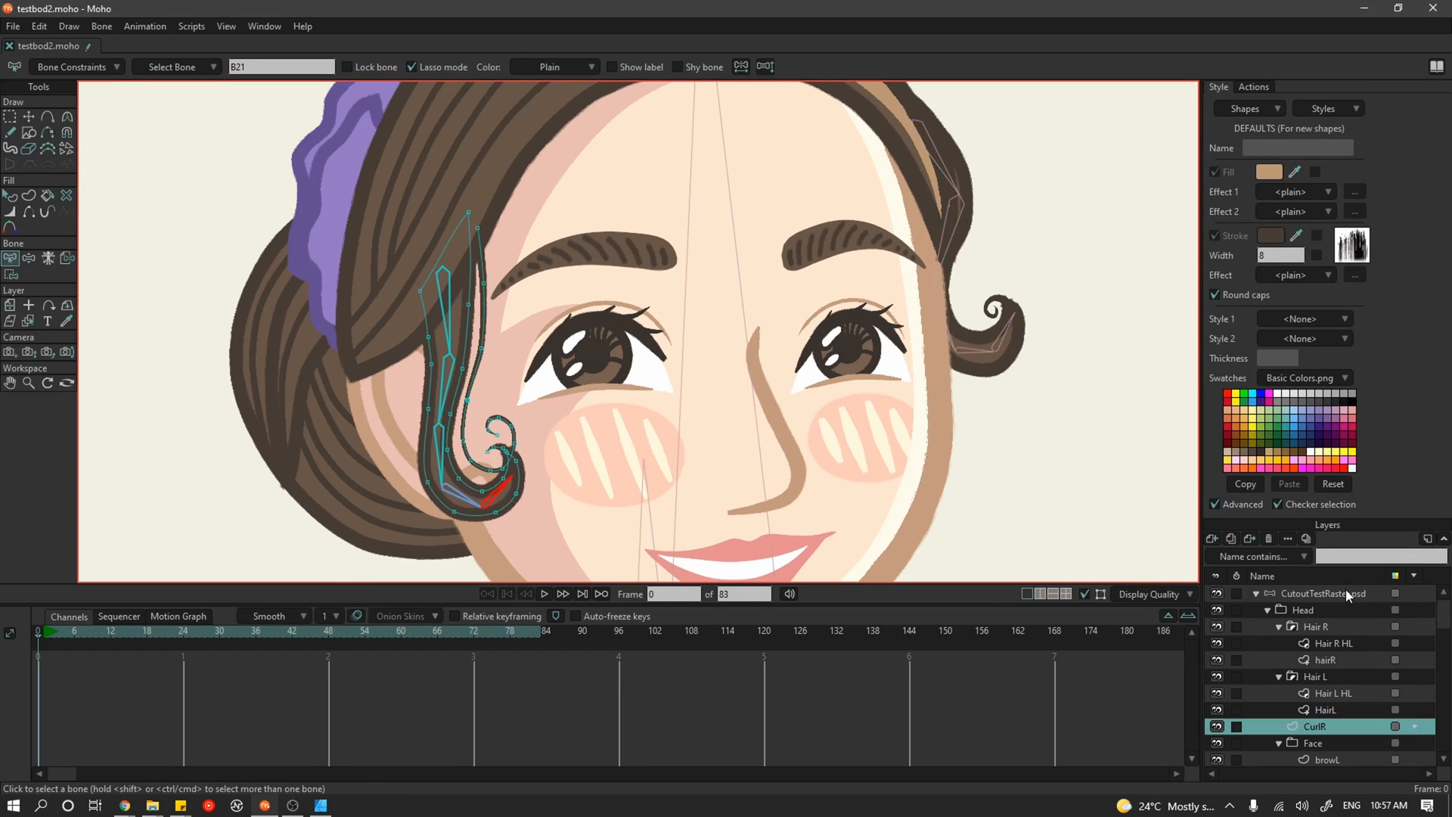
{"action": "left_click", "coordinate": [1324, 594]}
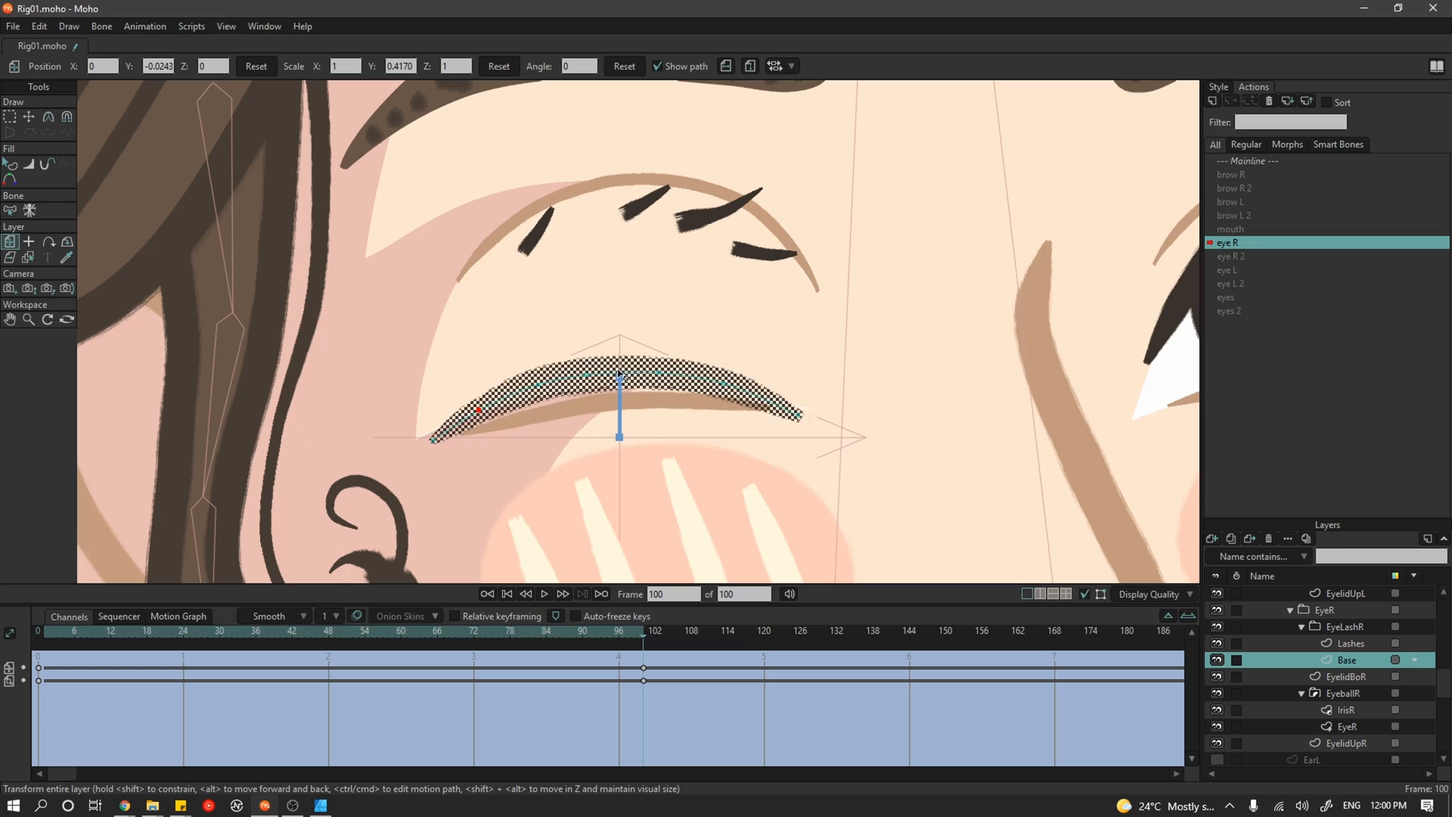
- At frame 100 squash the eyelid base flat, reshape EyeR closed and lower the lashes
{"action": "left_click", "coordinate": [485, 631]}
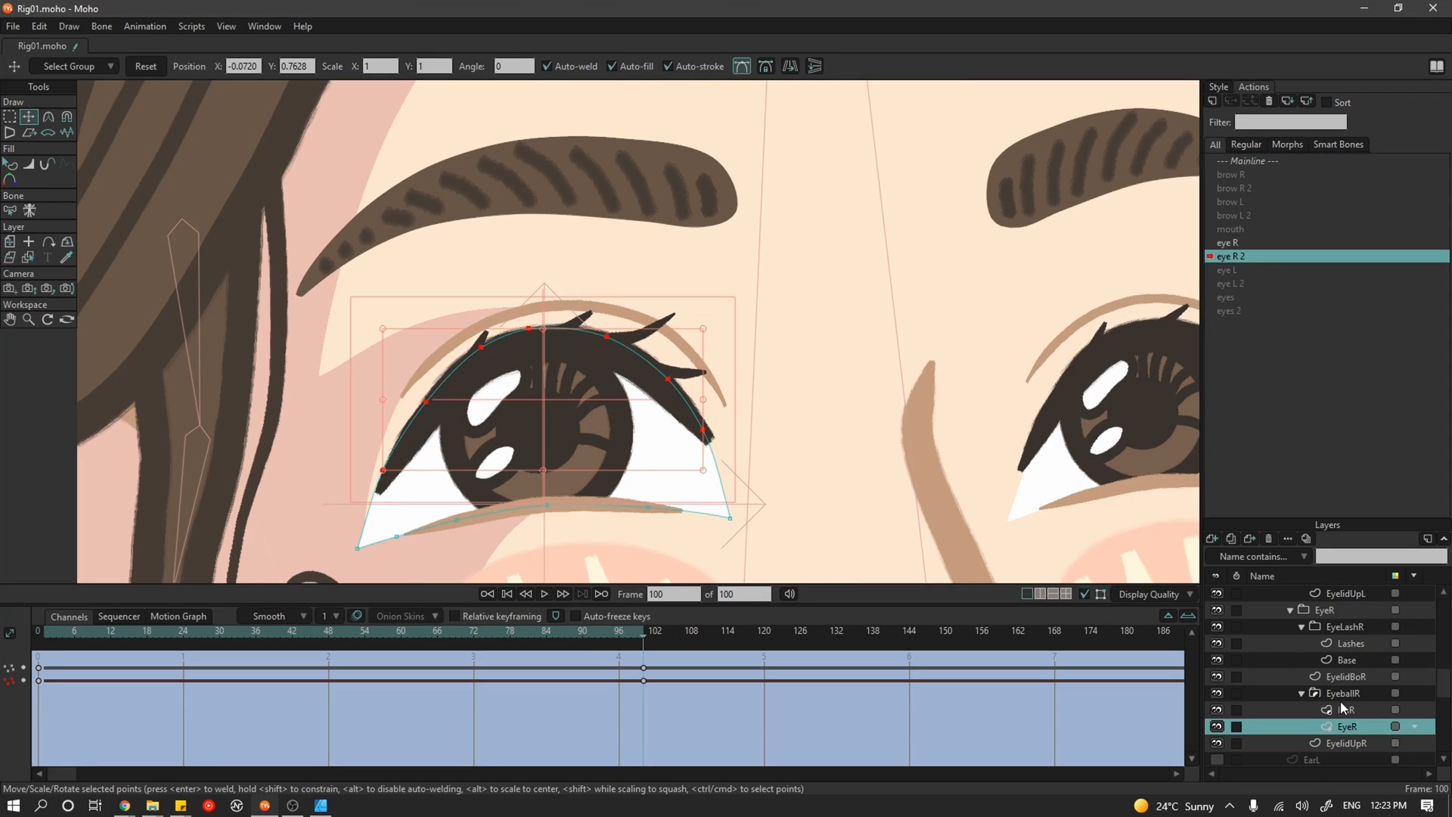
{"action": "left_click", "coordinate": [1349, 643]}
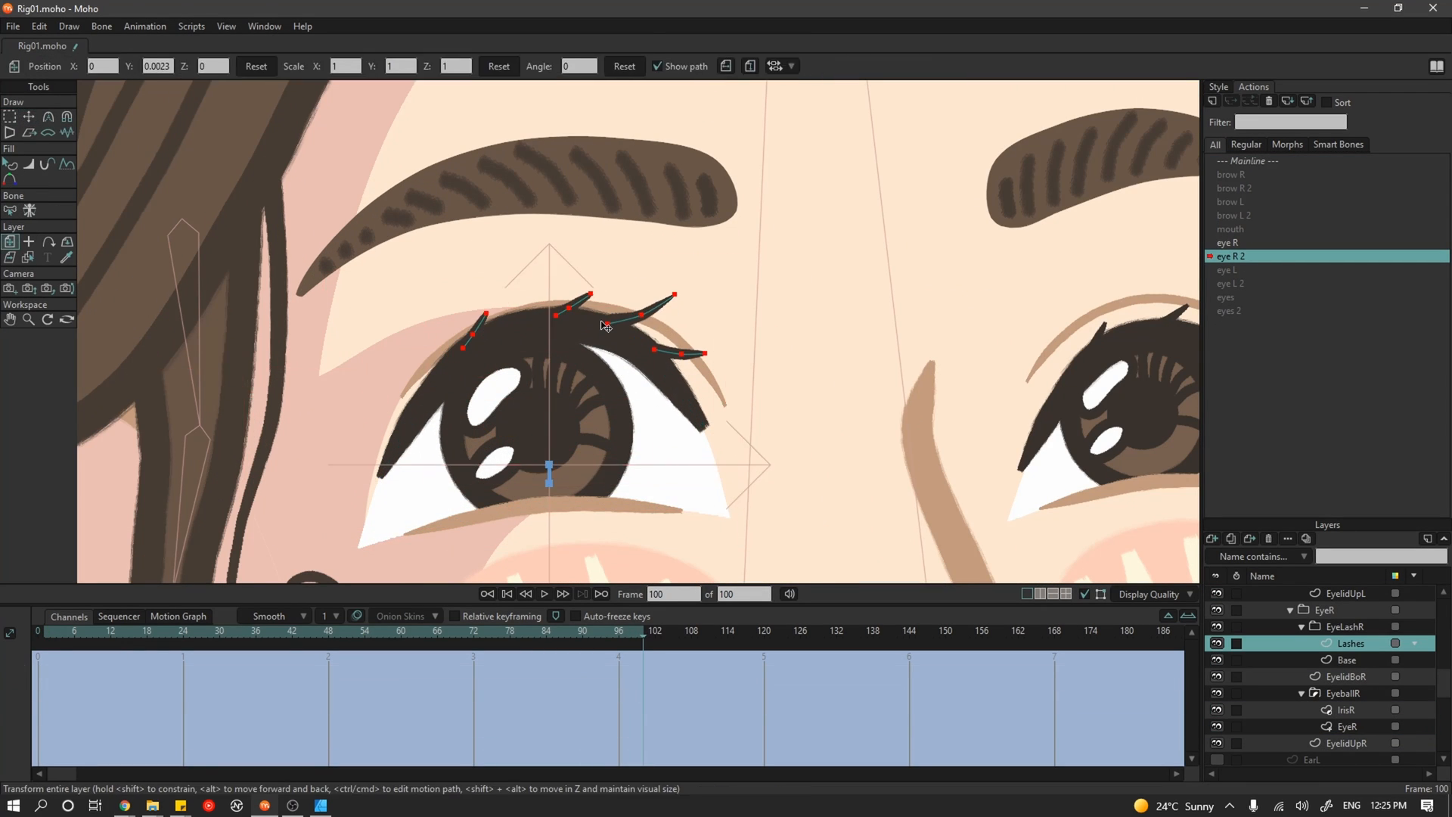
{"action": "left_click", "coordinate": [1343, 742]}
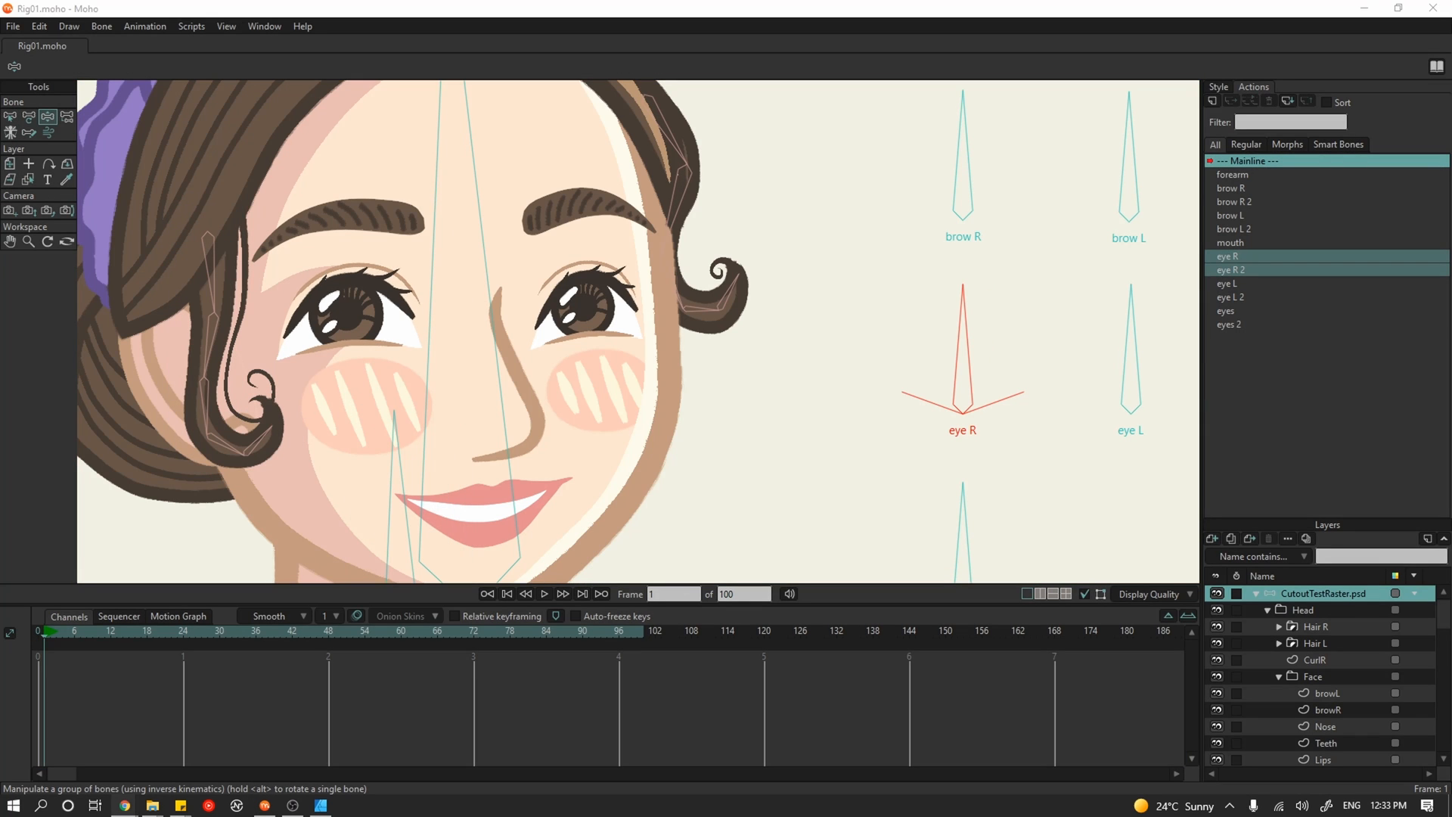
- Key the eye R blink at frame 24 and mouth poses at frames 19 and 44, then play back
{"action": "left_click", "coordinate": [1226, 284]}
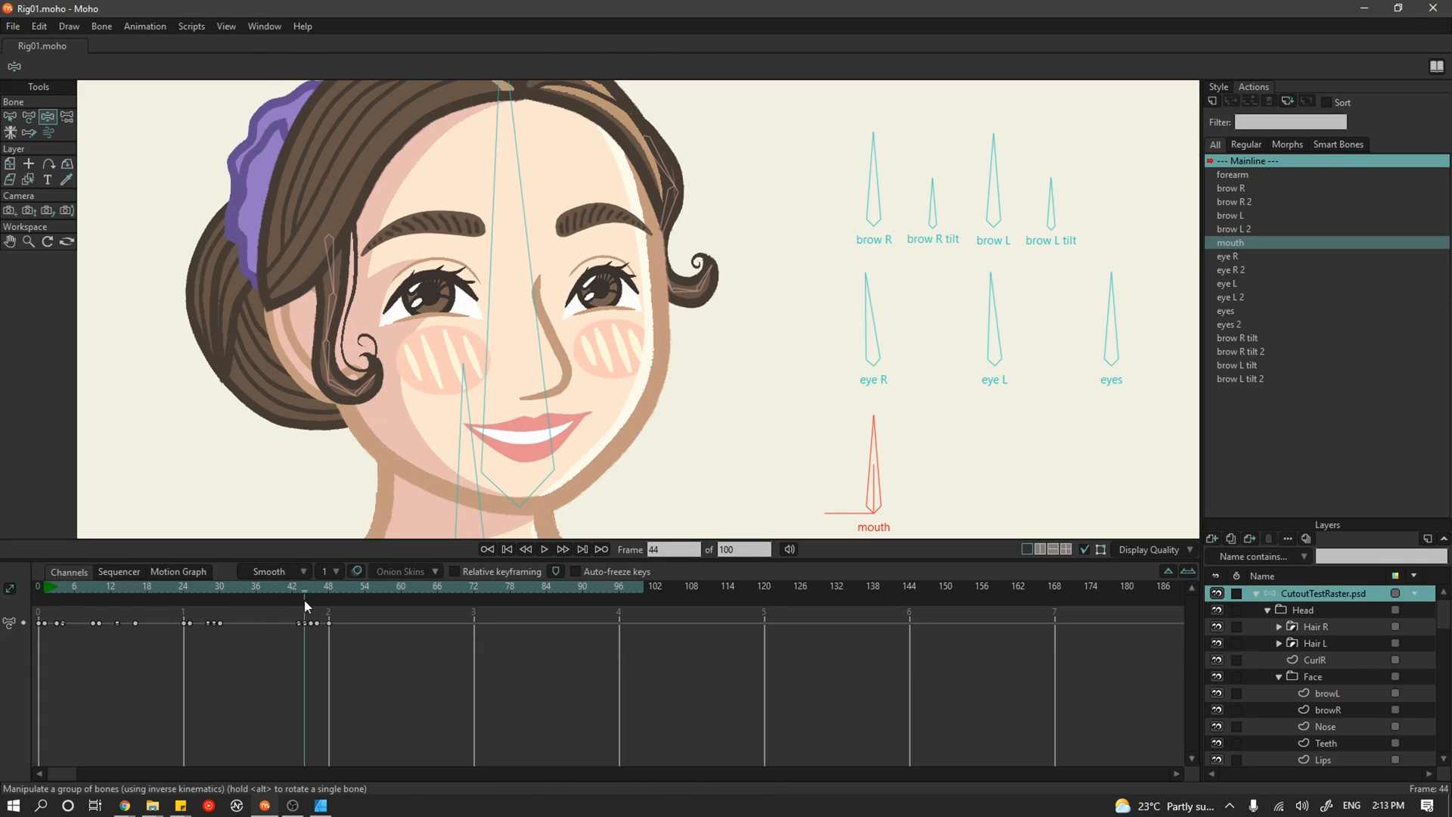
{"action": "left_click", "coordinate": [183, 586]}
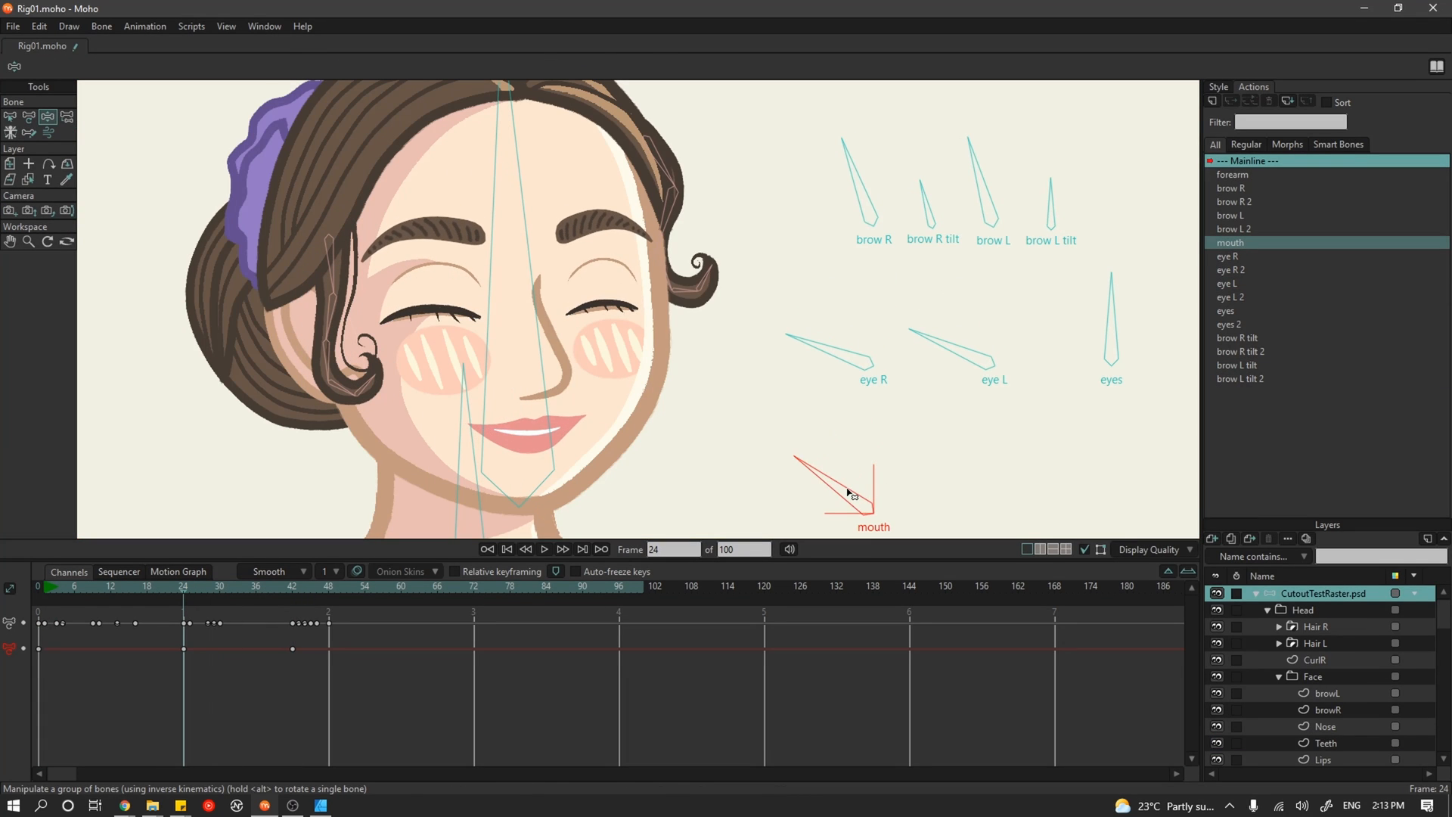
{"action": "left_click", "coordinate": [152, 586]}
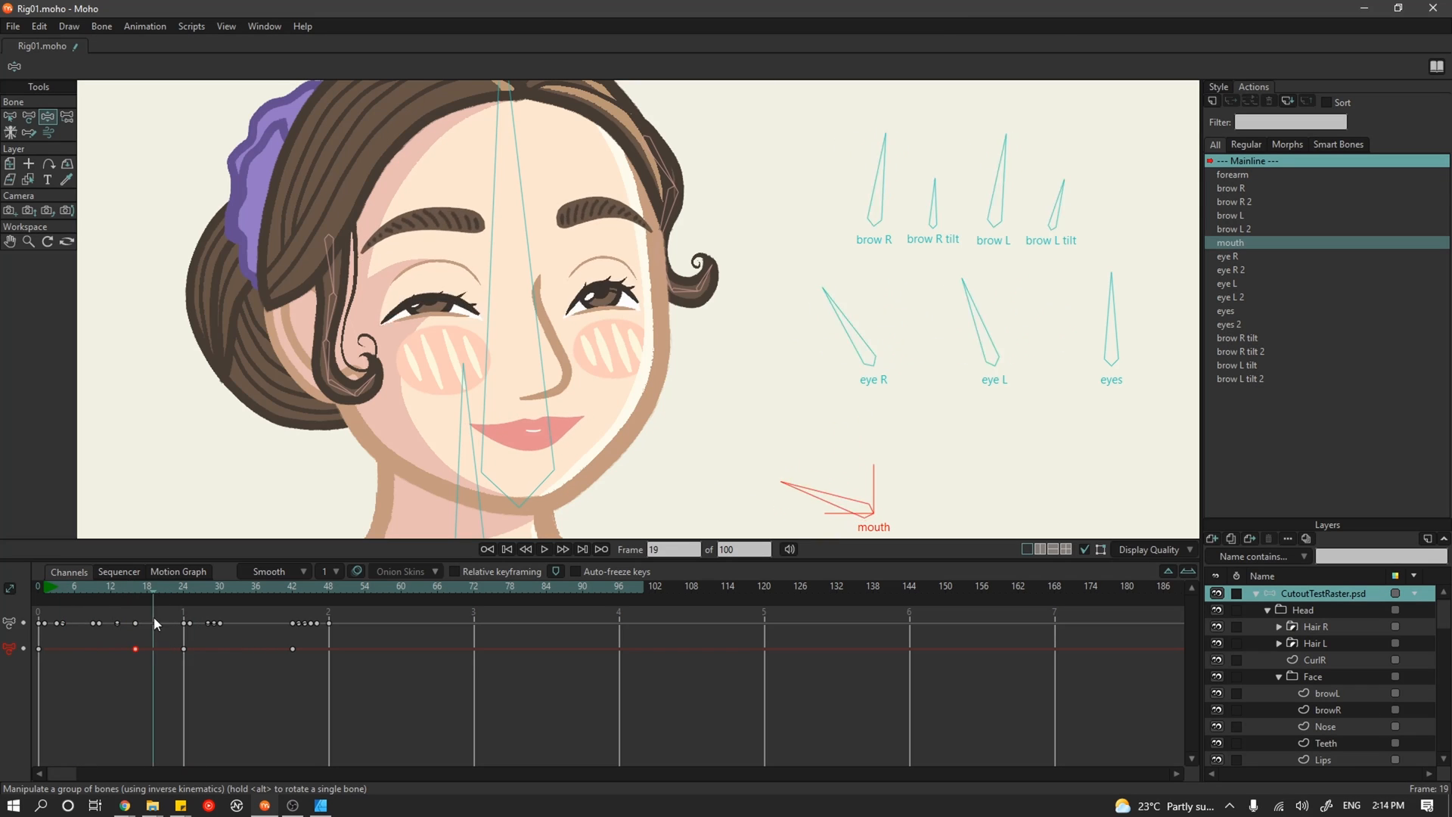
{"action": "left_click", "coordinate": [544, 549]}
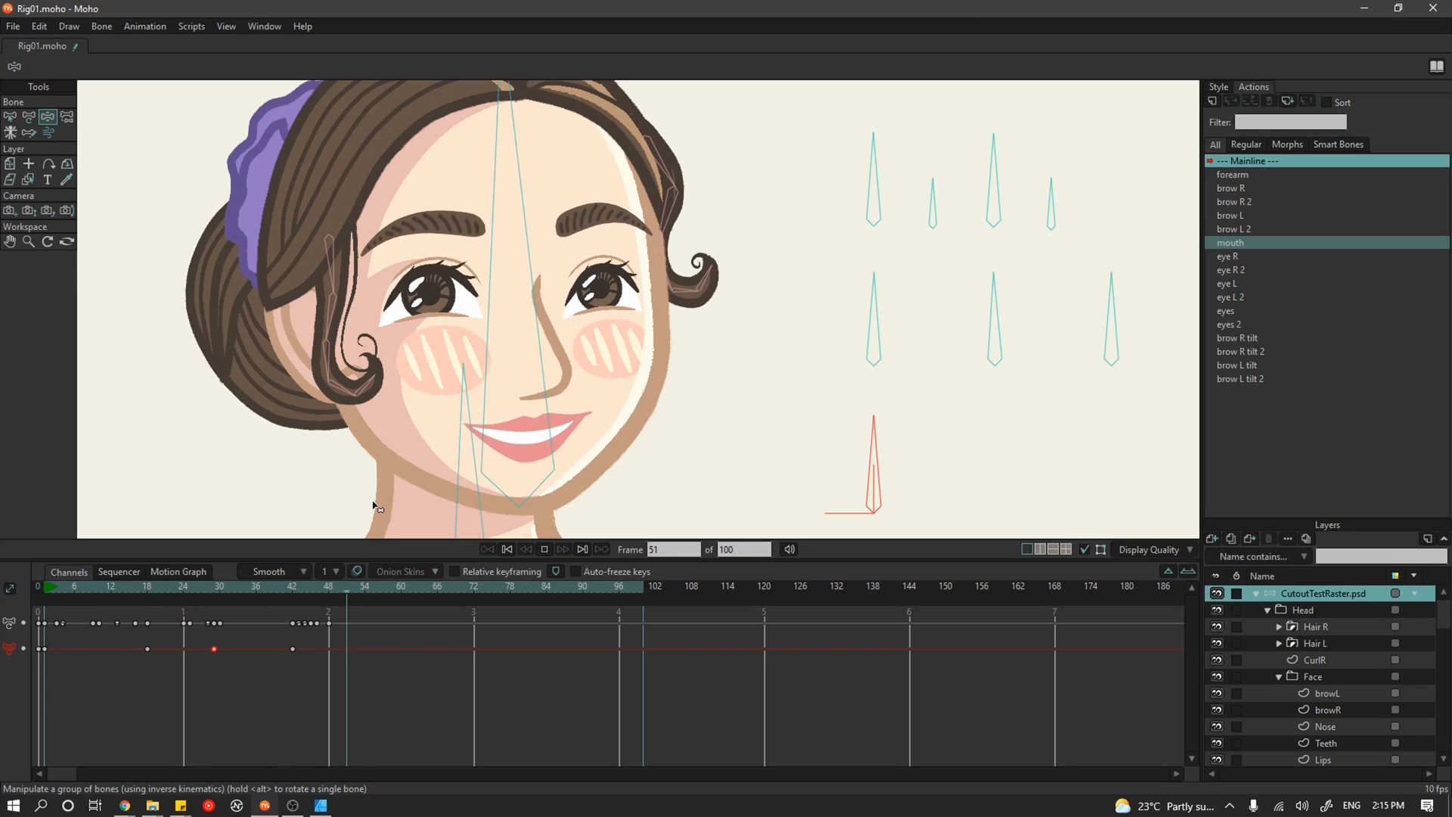
{"action": "left_click", "coordinate": [53, 586]}
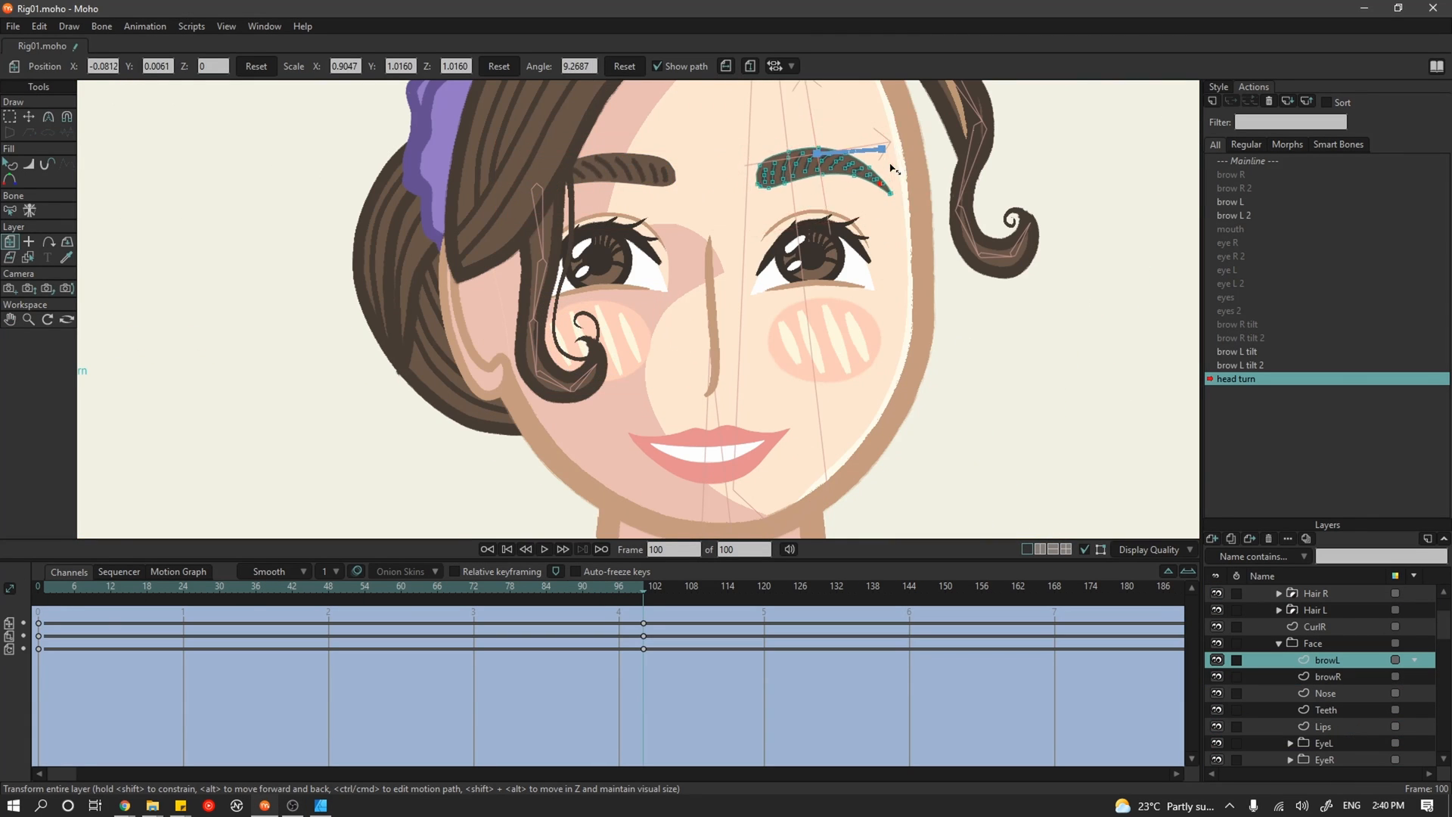
- At frame 100 of the head turn action, shift browL and reshape the HairL strand points
{"action": "left_click", "coordinate": [1313, 610]}
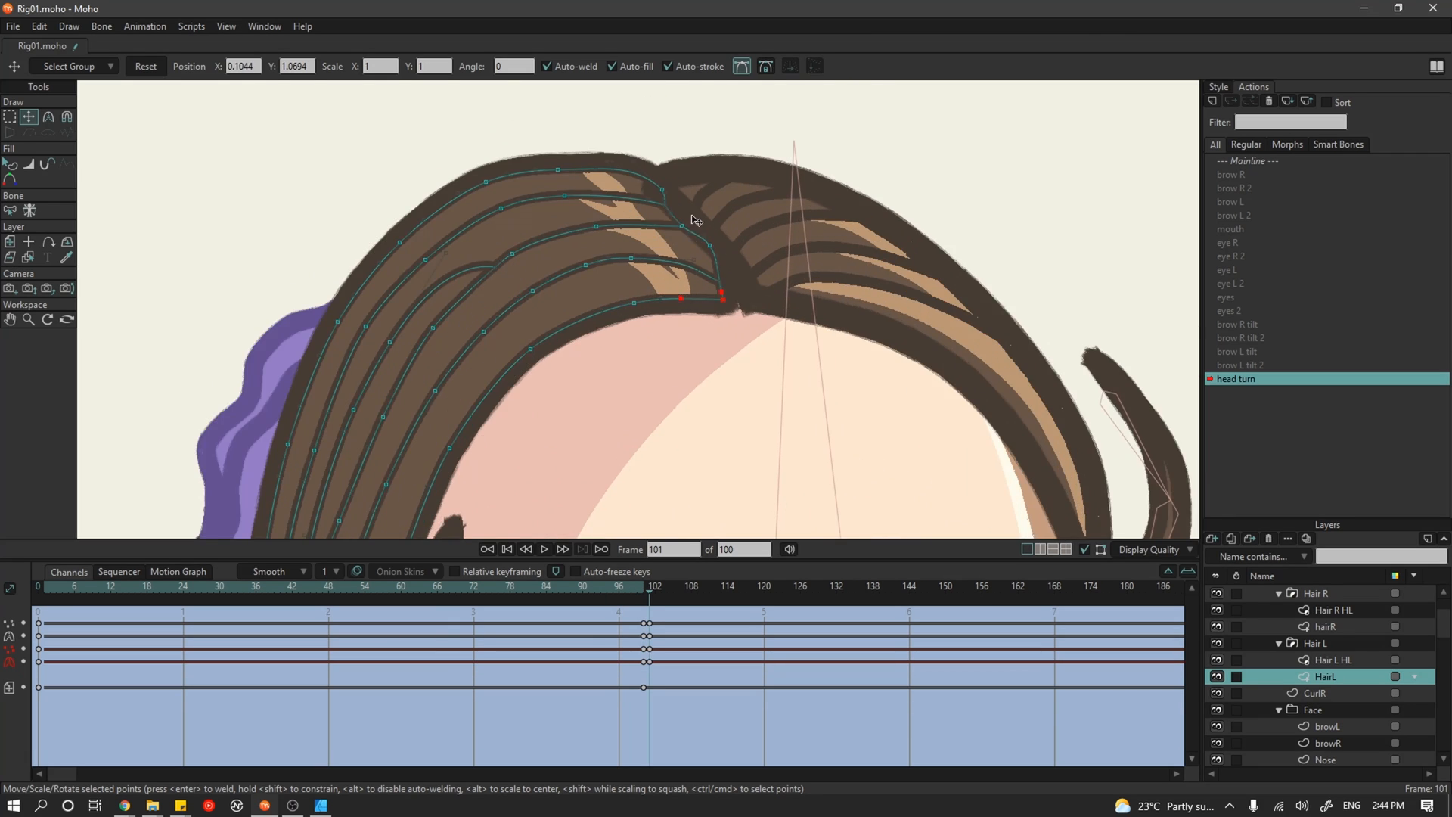
{"action": "left_click", "coordinate": [525, 550]}
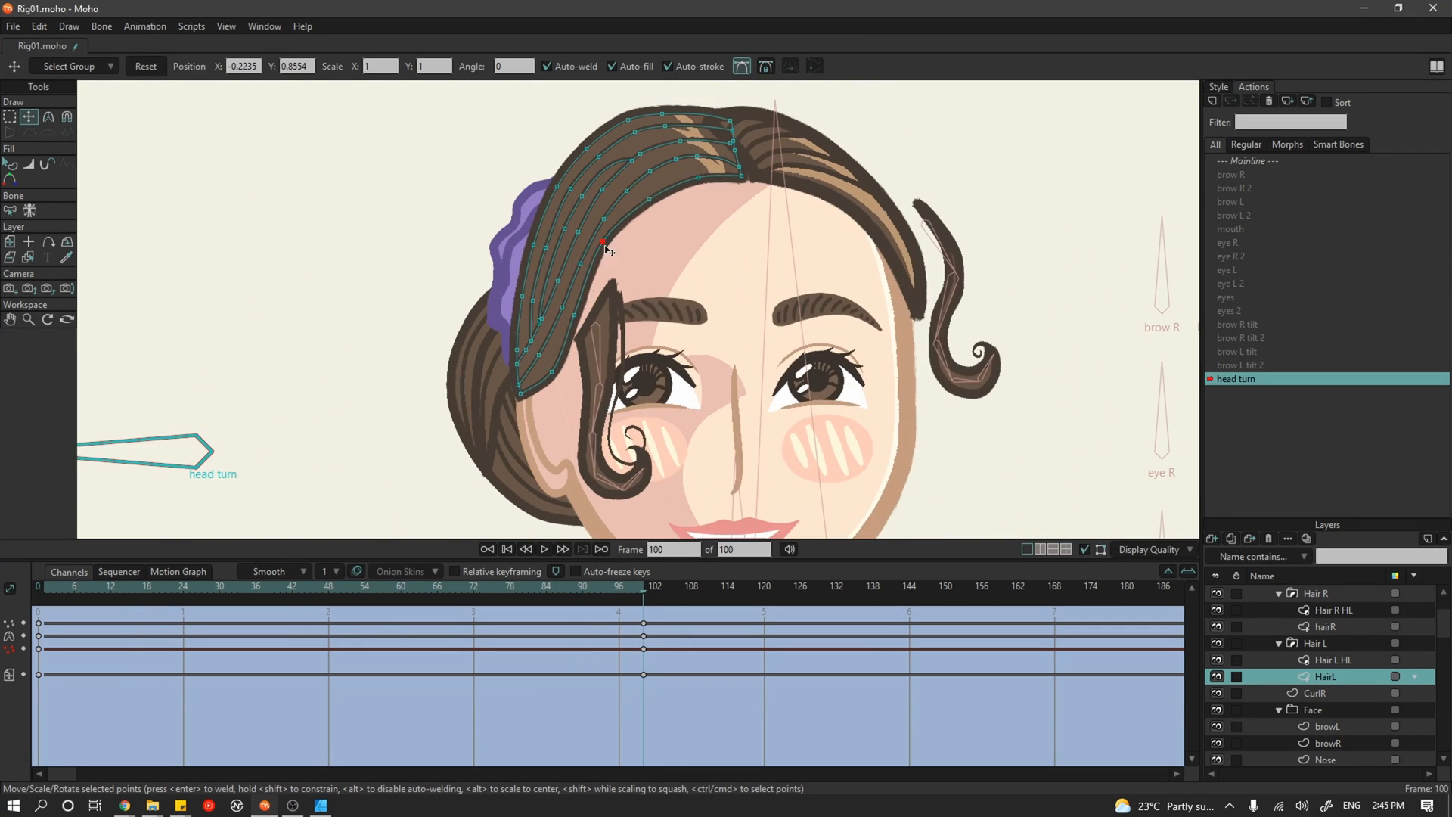
{"action": "left_click", "coordinate": [1314, 693]}
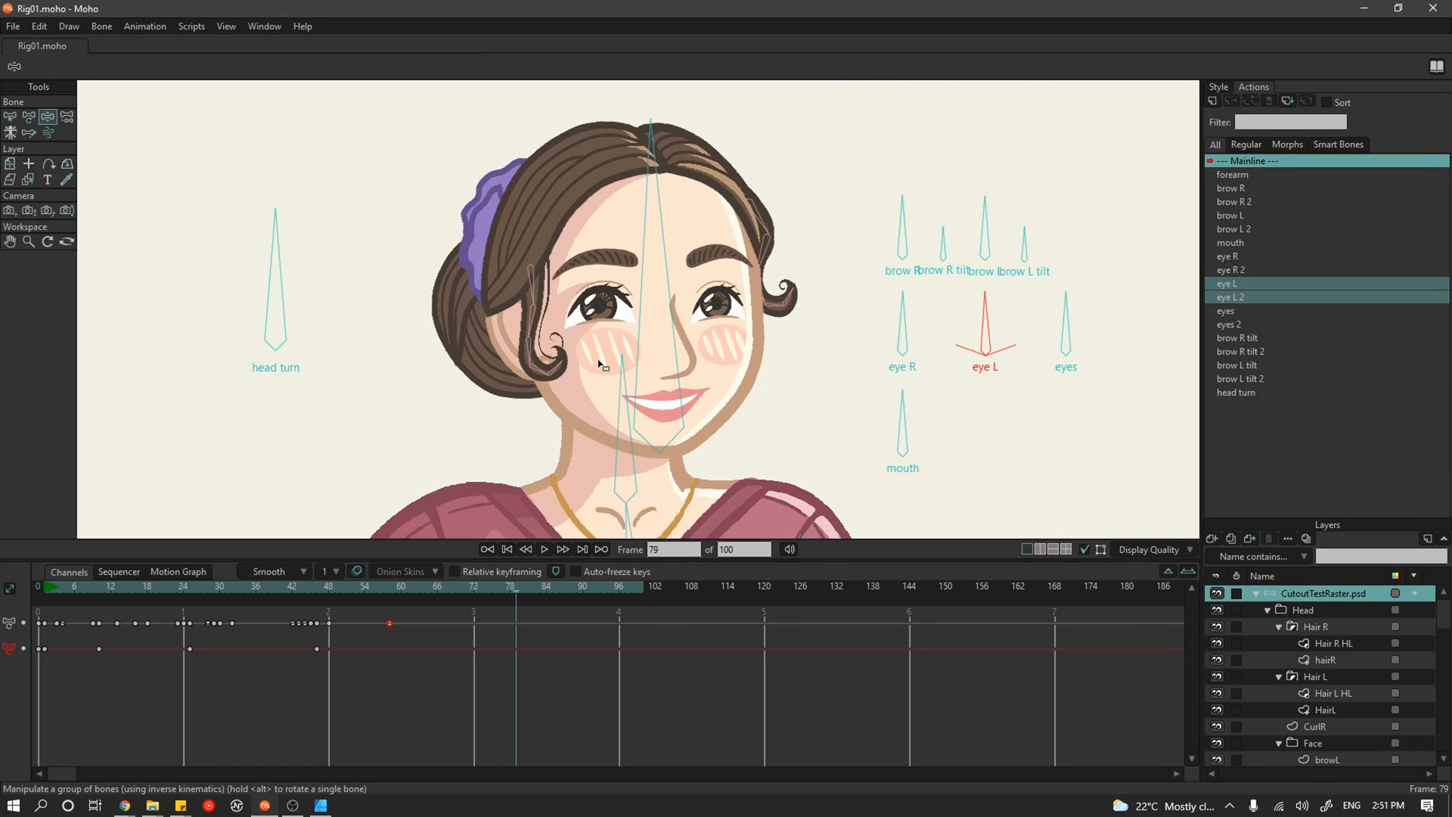
{"action": "mouse_move", "coordinate": [823, 302]}
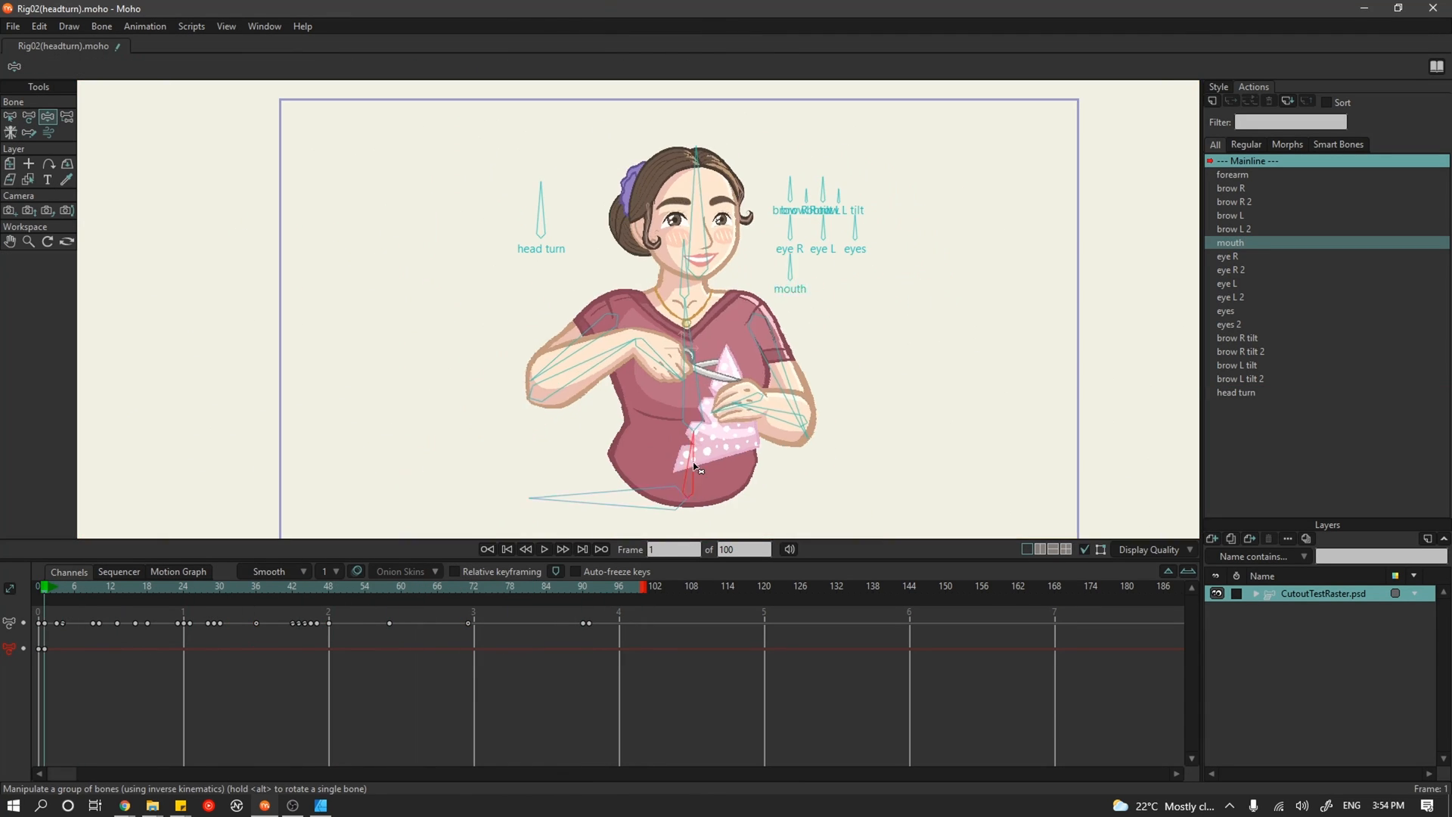
- Load Rig02(headturn).moho showing the full woman with scissors
{"action": "left_click", "coordinate": [219, 587]}
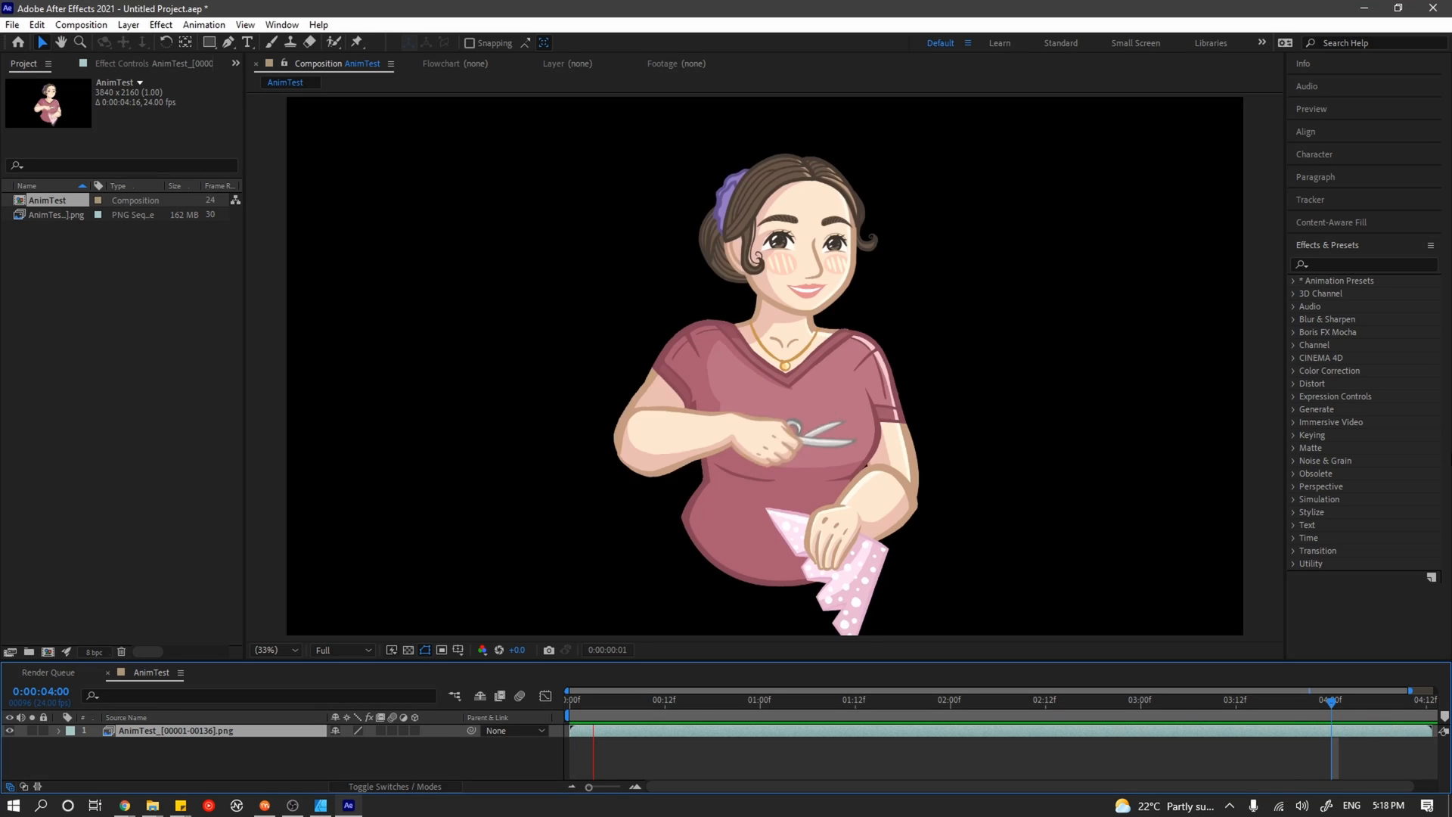
- Scrub the AnimTest timeline two seconds in to see the mid-cut head turn
{"action": "left_click", "coordinate": [975, 699]}
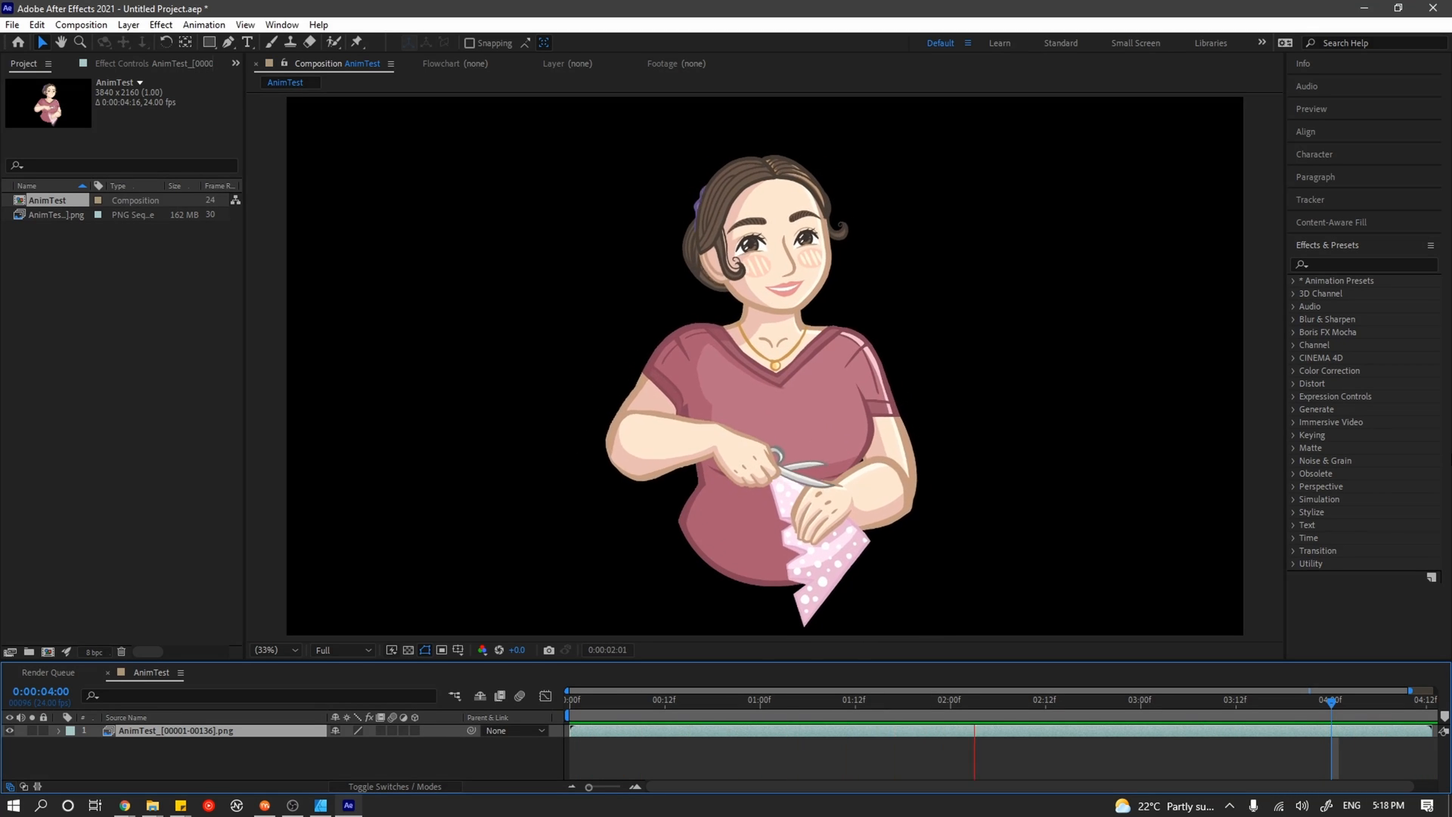